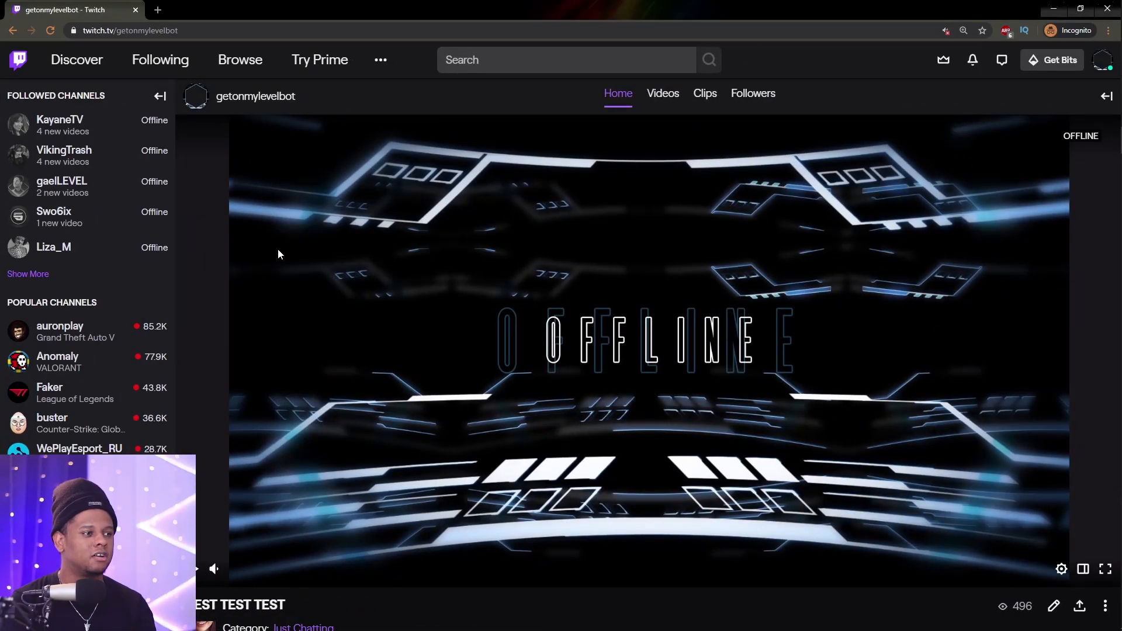
- Turn on Edit Panels and place the cursor in the first panel's Description box
{"action": "scroll", "scroll_direction": "down", "scroll_amount": 3}
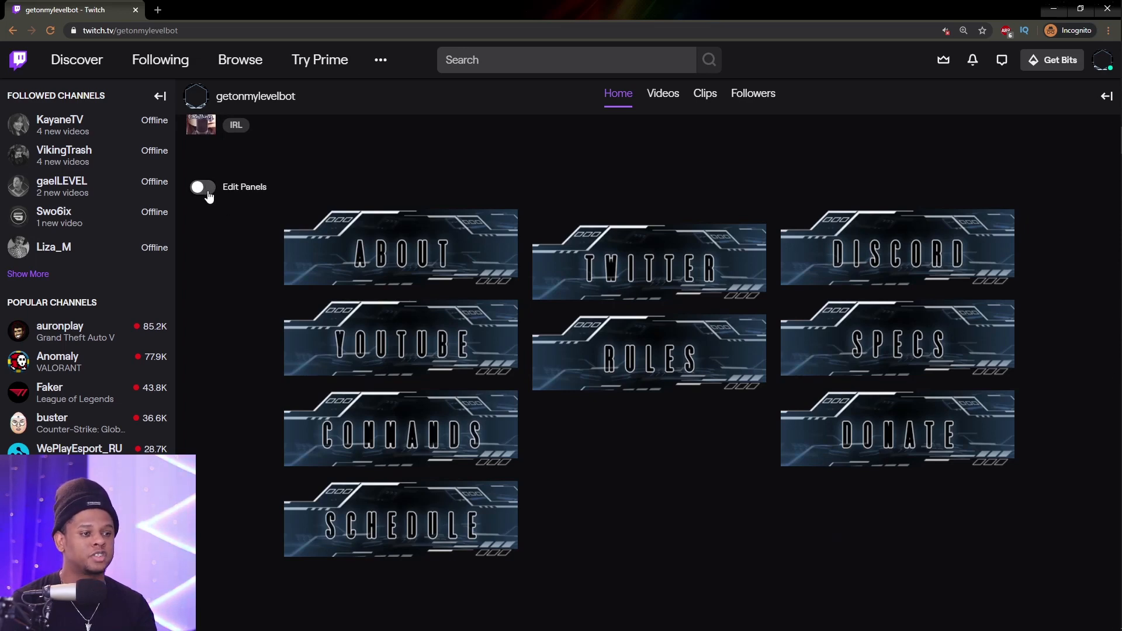
{"action": "left_click", "coordinate": [203, 187]}
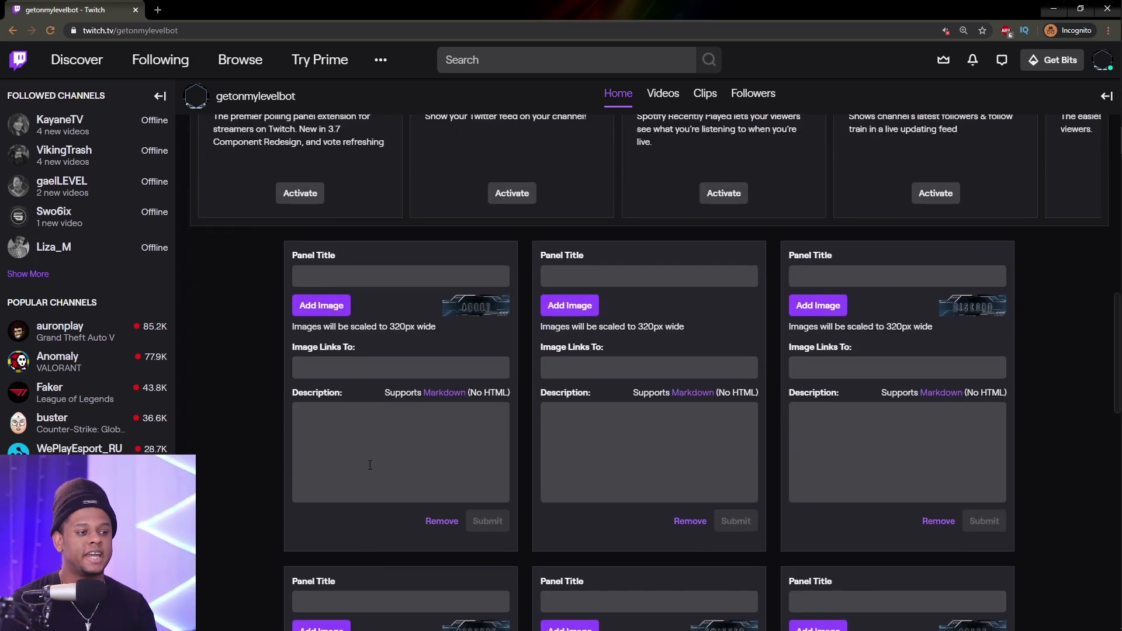
{"action": "left_click", "coordinate": [370, 452]}
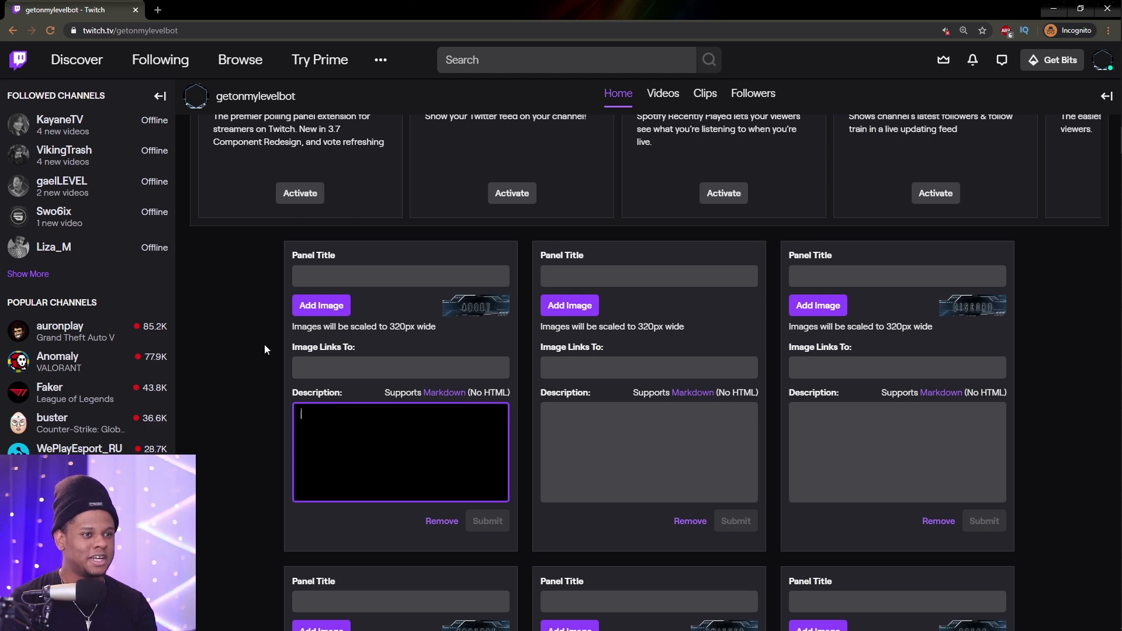
{"action": "mouse_move", "coordinate": [156, 10]}
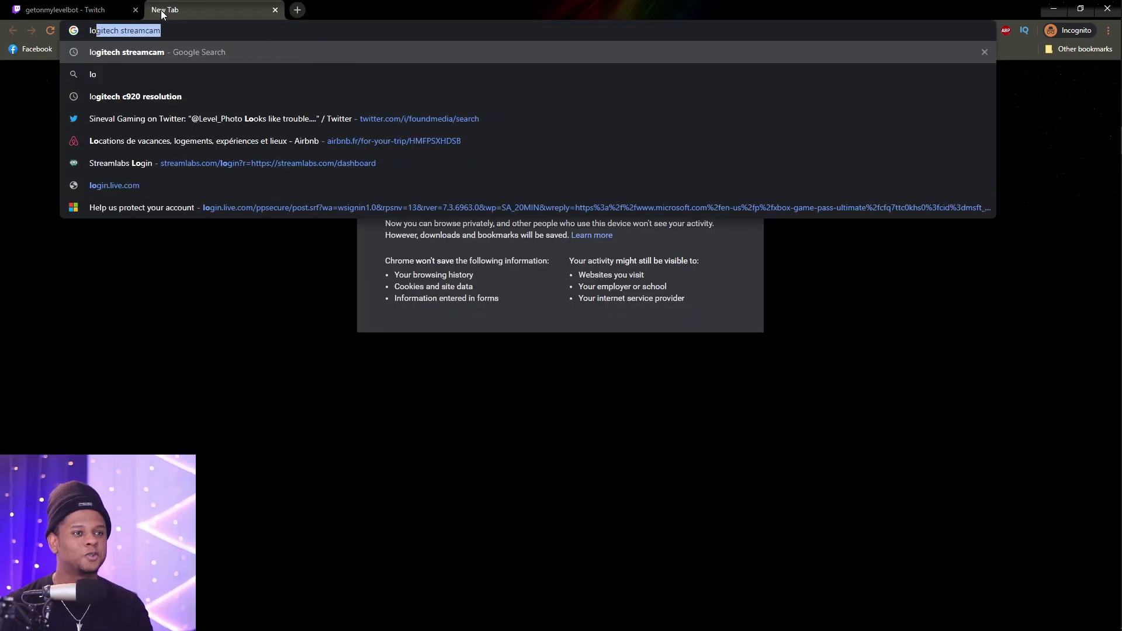
- Search 'lorem' in a new Chrome tab and open the lipsum.com generator
{"action": "type", "text": "lorem"}
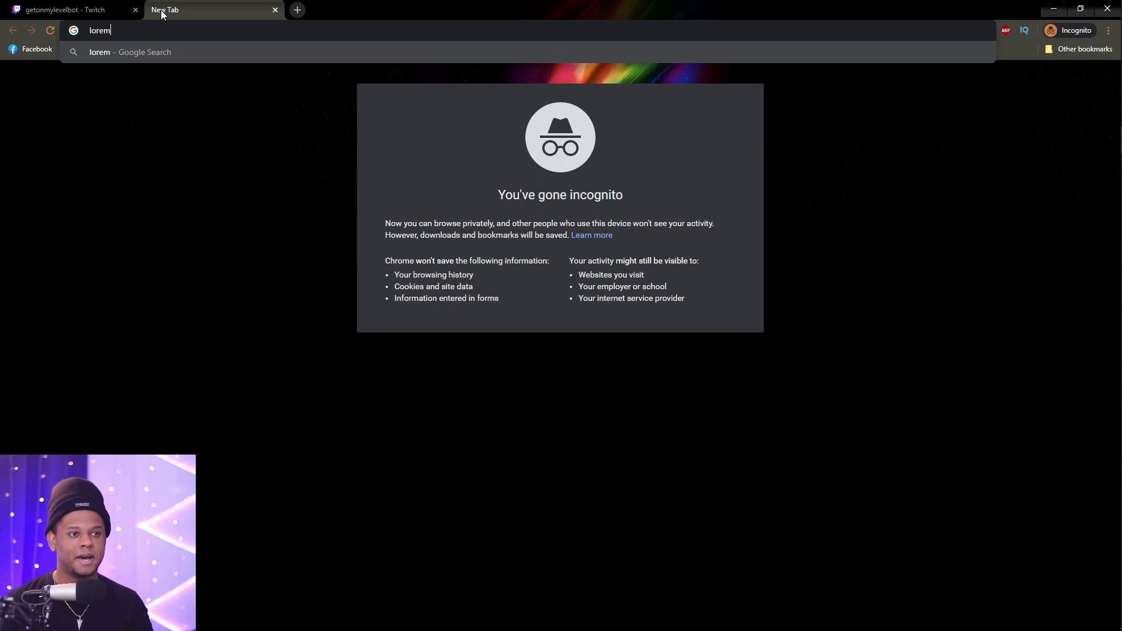
{"action": "key", "text": "Return"}
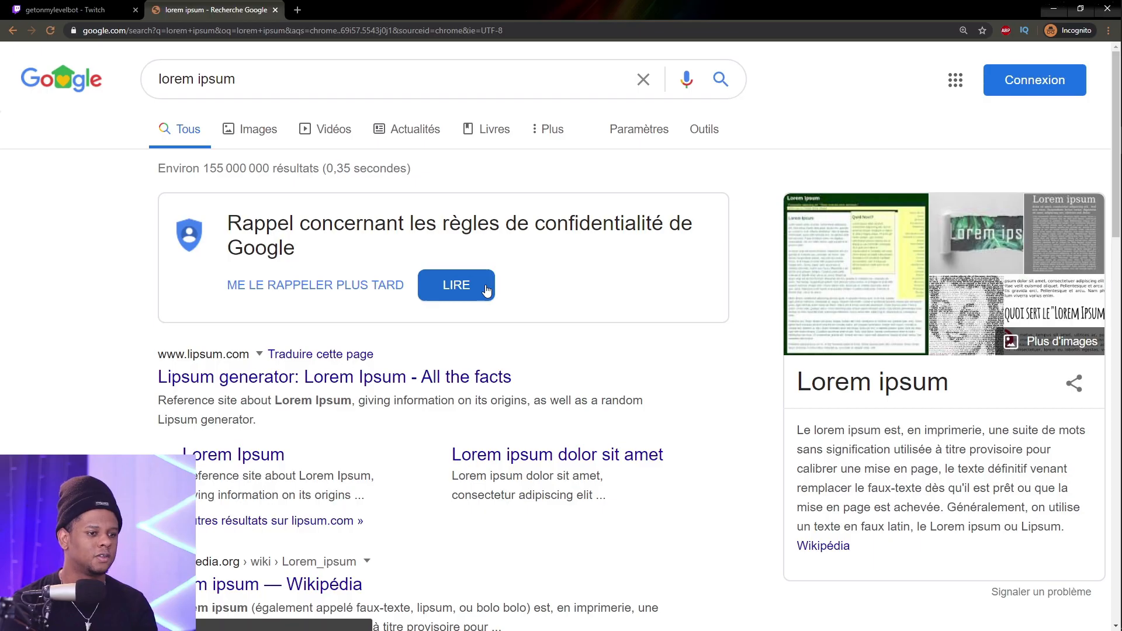
{"action": "left_click", "coordinate": [334, 377]}
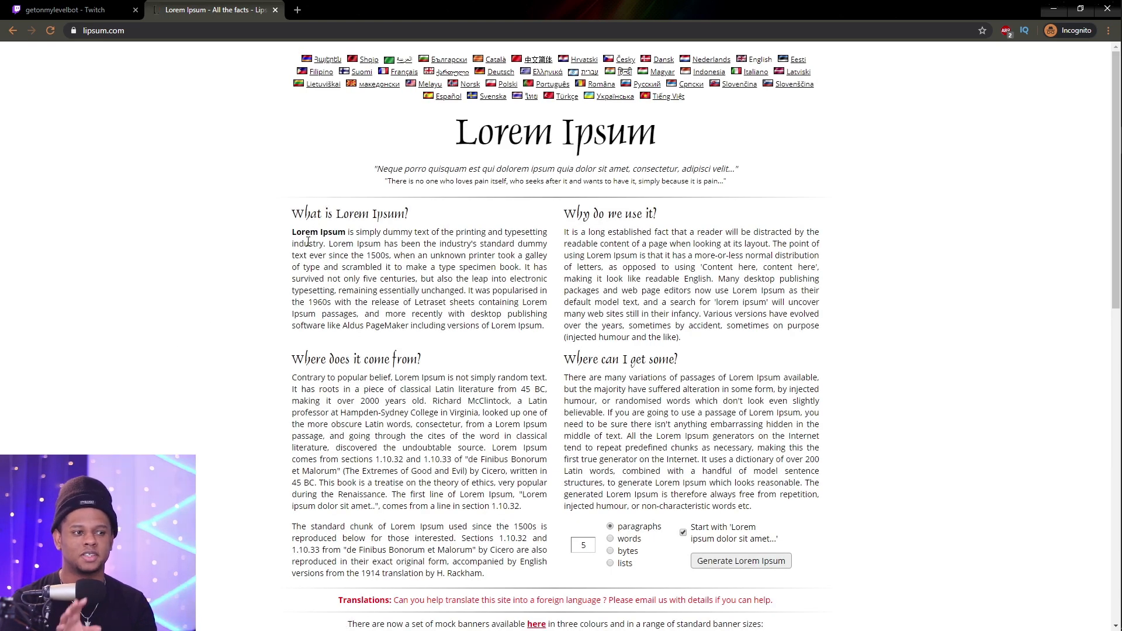
{"action": "scroll", "scroll_direction": "down", "scroll_amount": 3}
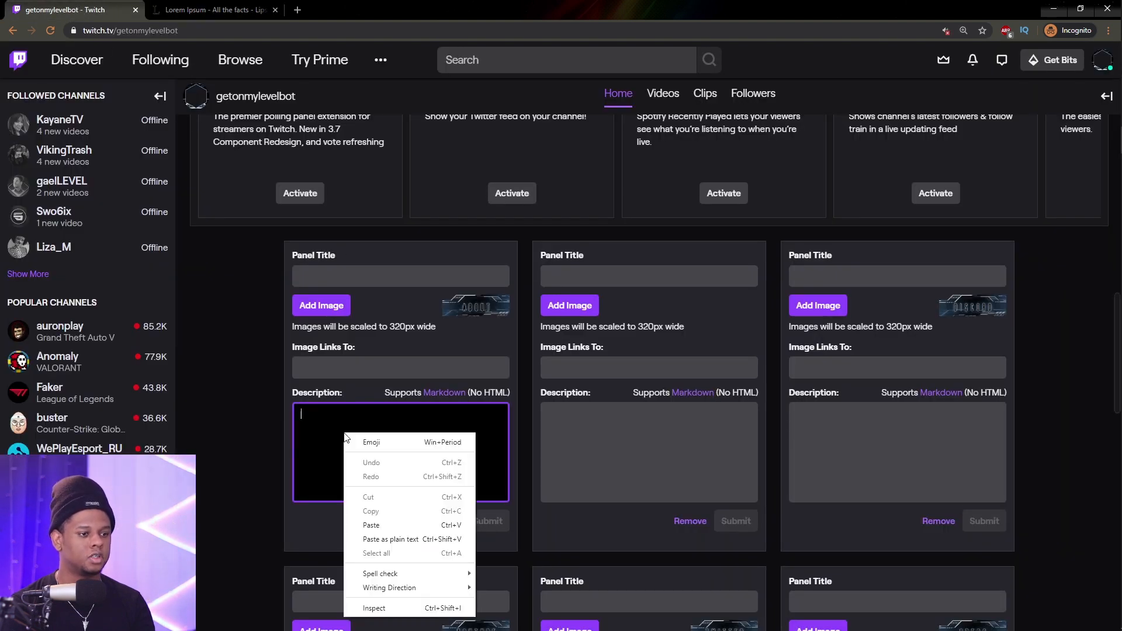
- Paste the lorem ipsum placeholder text into the About description and submit it
{"action": "left_click", "coordinate": [371, 525]}
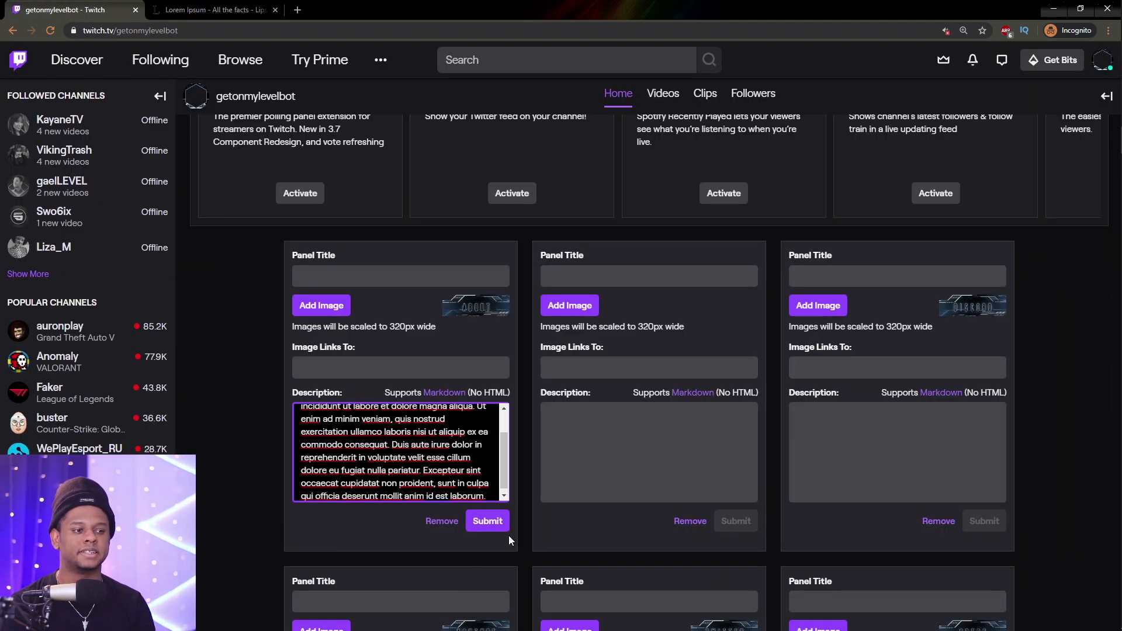
{"action": "scroll", "scroll_direction": "up", "scroll_amount": 3}
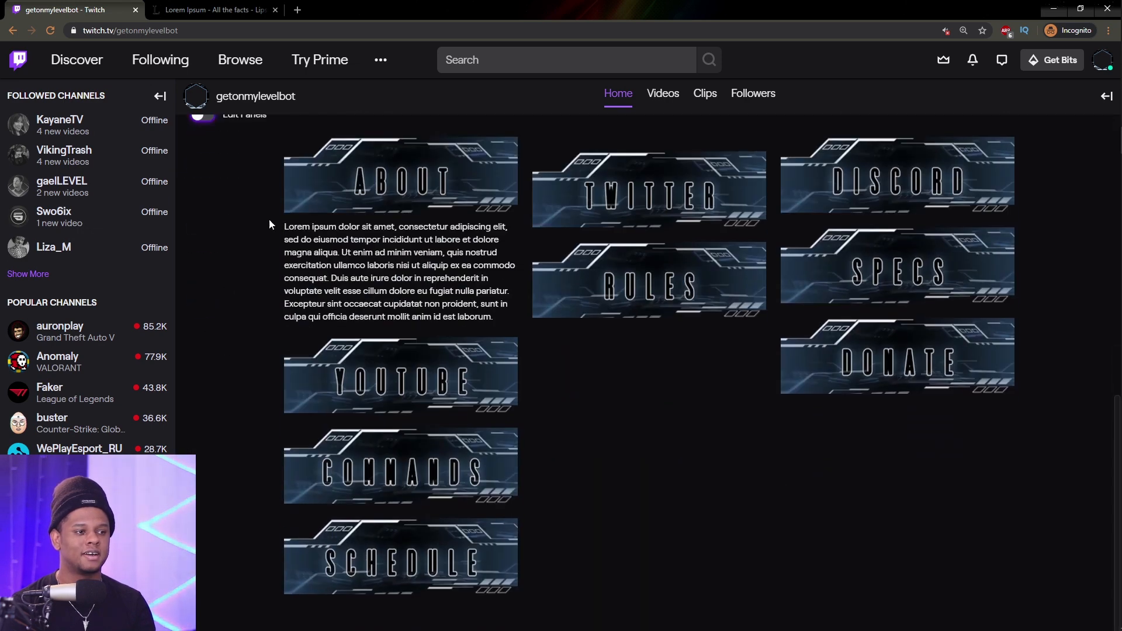
{"action": "mouse_move", "coordinate": [336, 277]}
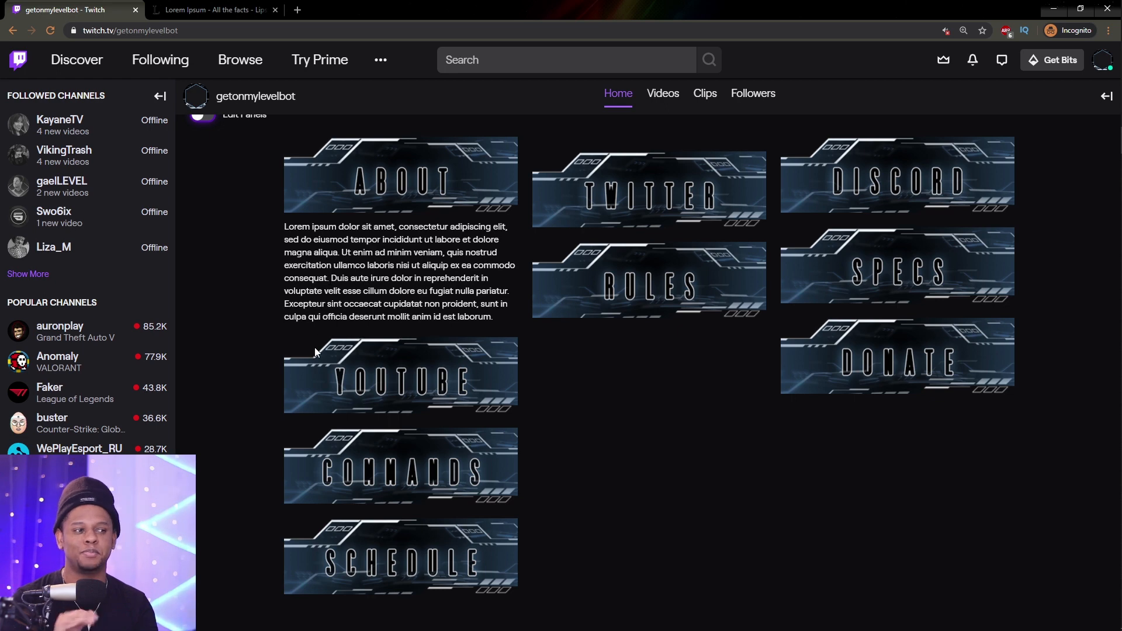
{"action": "scroll", "scroll_direction": "up", "scroll_amount": 3}
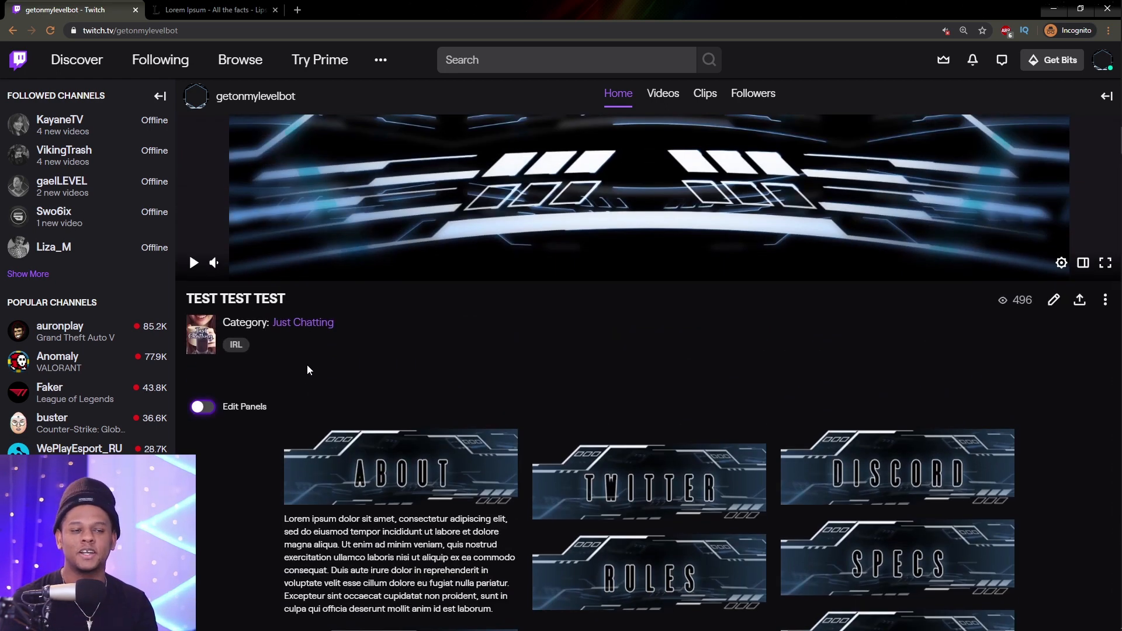
{"action": "scroll", "scroll_direction": "down", "scroll_amount": 3}
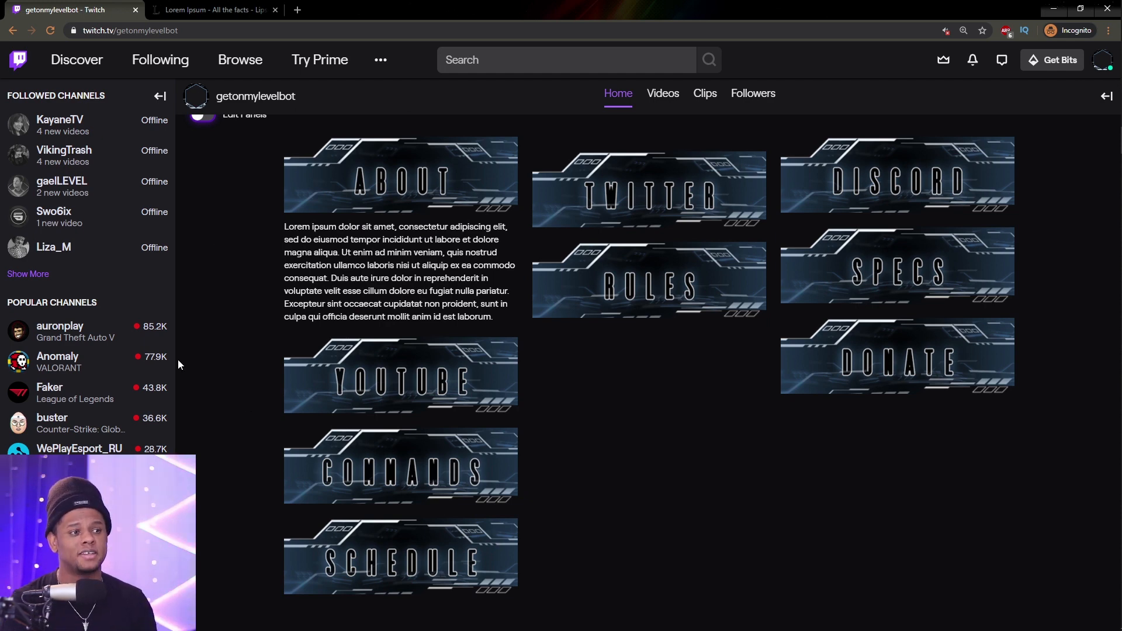
{"action": "mouse_move", "coordinate": [249, 242]}
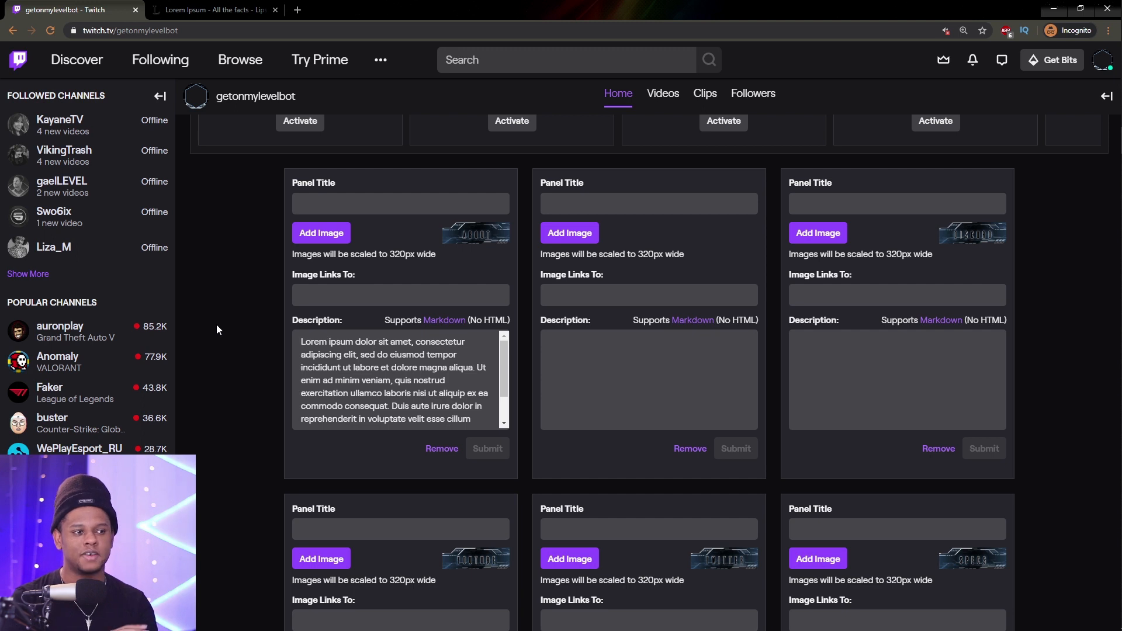
{"action": "mouse_move", "coordinate": [411, 317]}
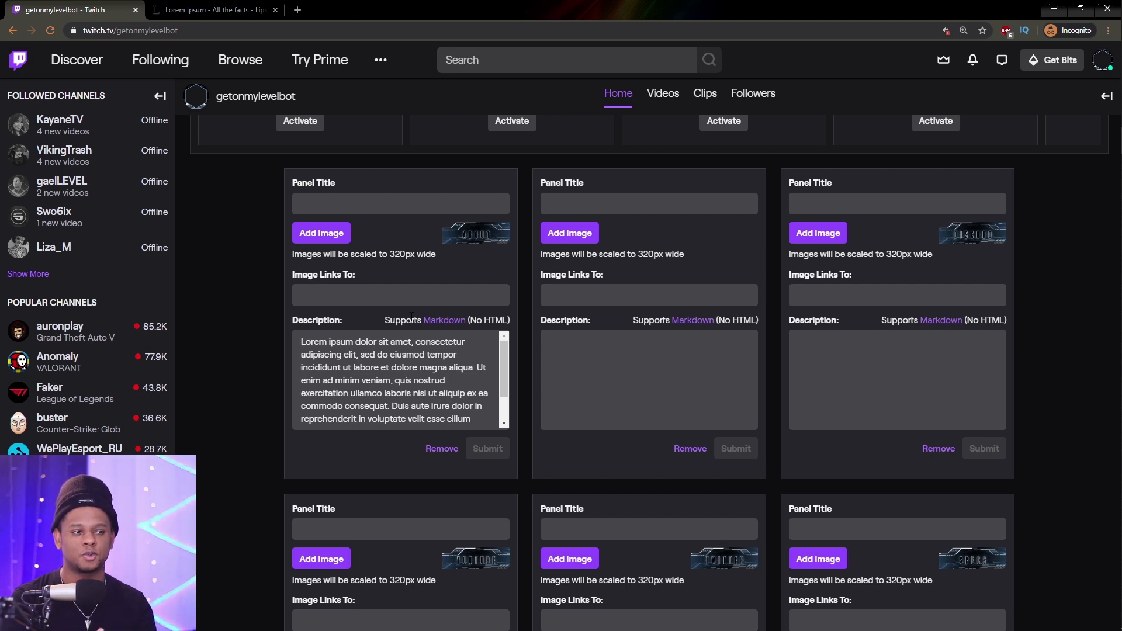
{"action": "mouse_move", "coordinate": [444, 320]}
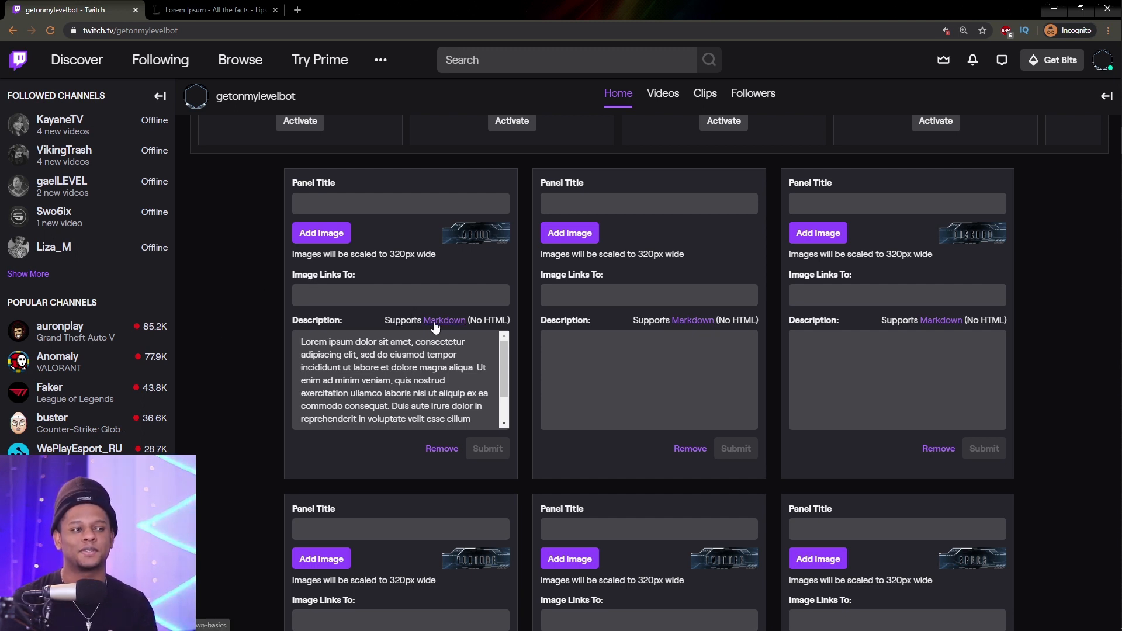
- Open the Markdown guide and read its text emphasis, formatting and list examples
{"action": "left_click", "coordinate": [444, 319]}
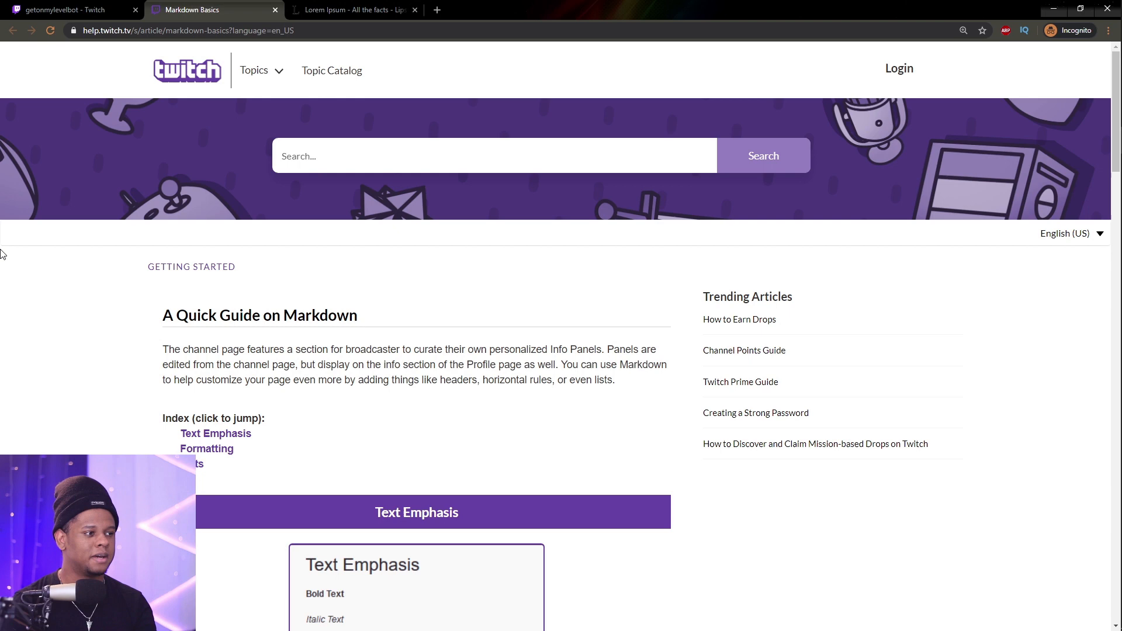
{"action": "scroll", "scroll_direction": "down", "scroll_amount": 3}
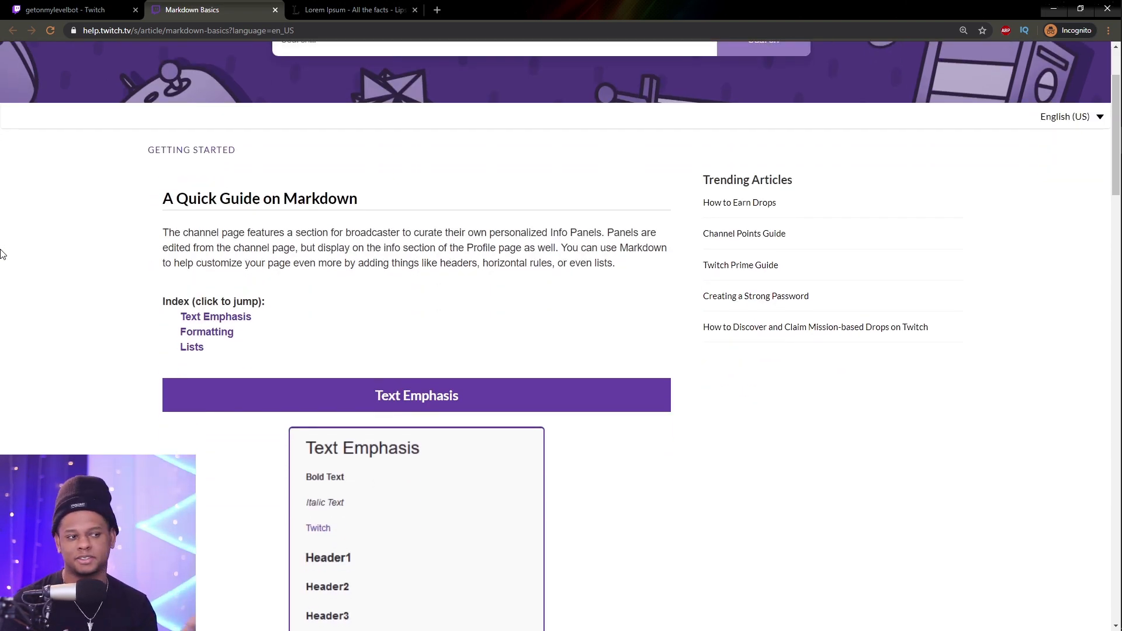
{"action": "scroll", "scroll_direction": "down", "scroll_amount": 3}
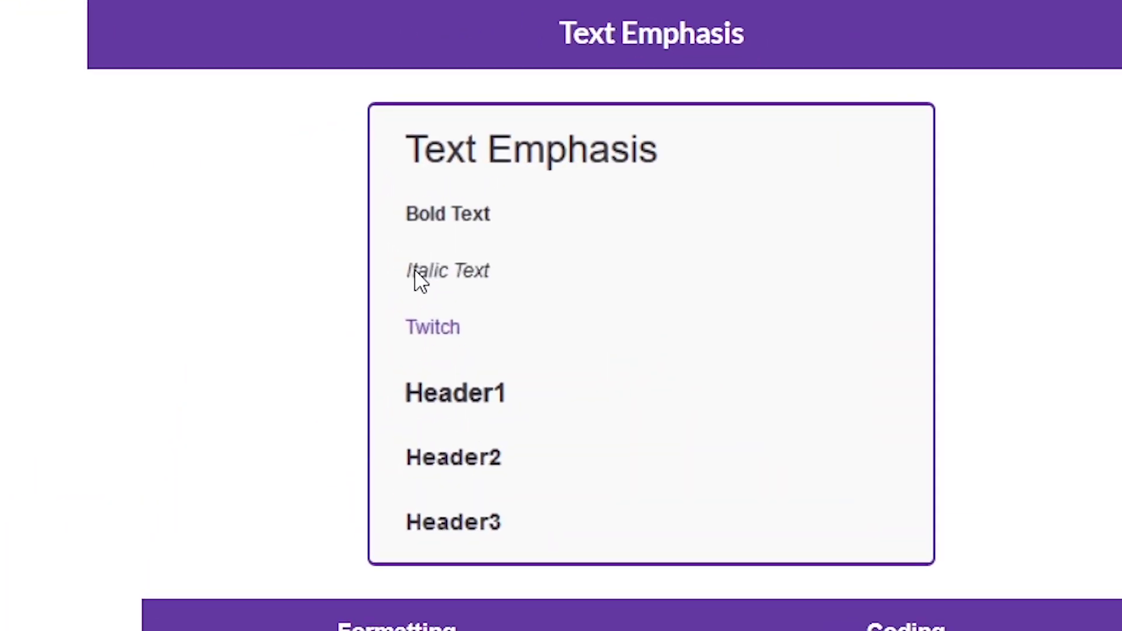
{"action": "mouse_move", "coordinate": [429, 413]}
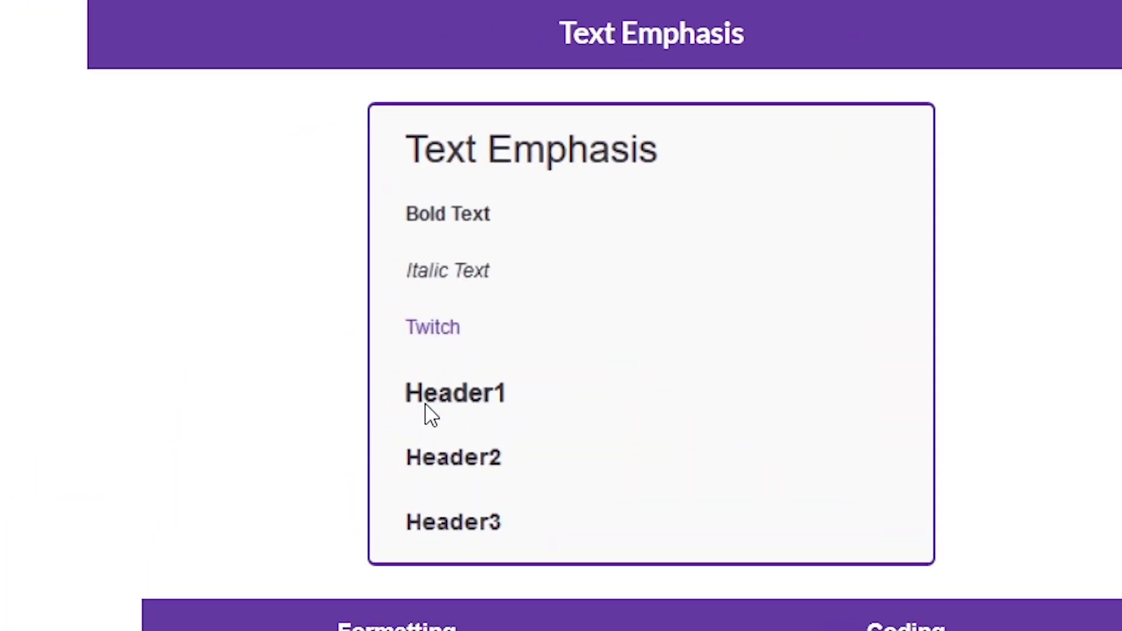
{"action": "mouse_move", "coordinate": [459, 473]}
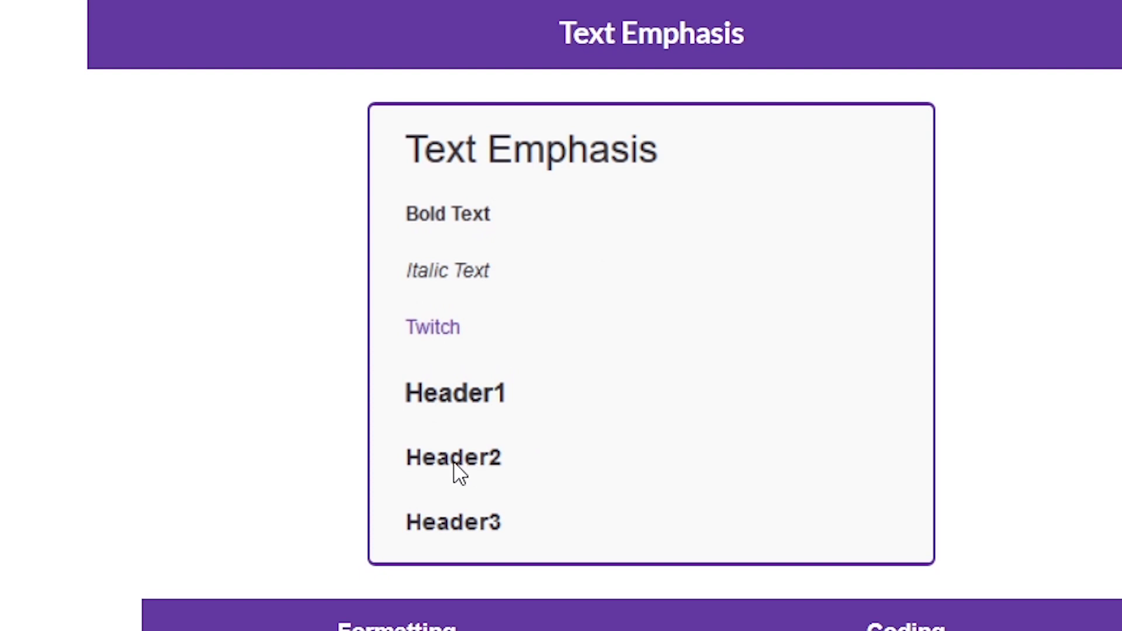
{"action": "scroll", "scroll_direction": "down", "scroll_amount": 3}
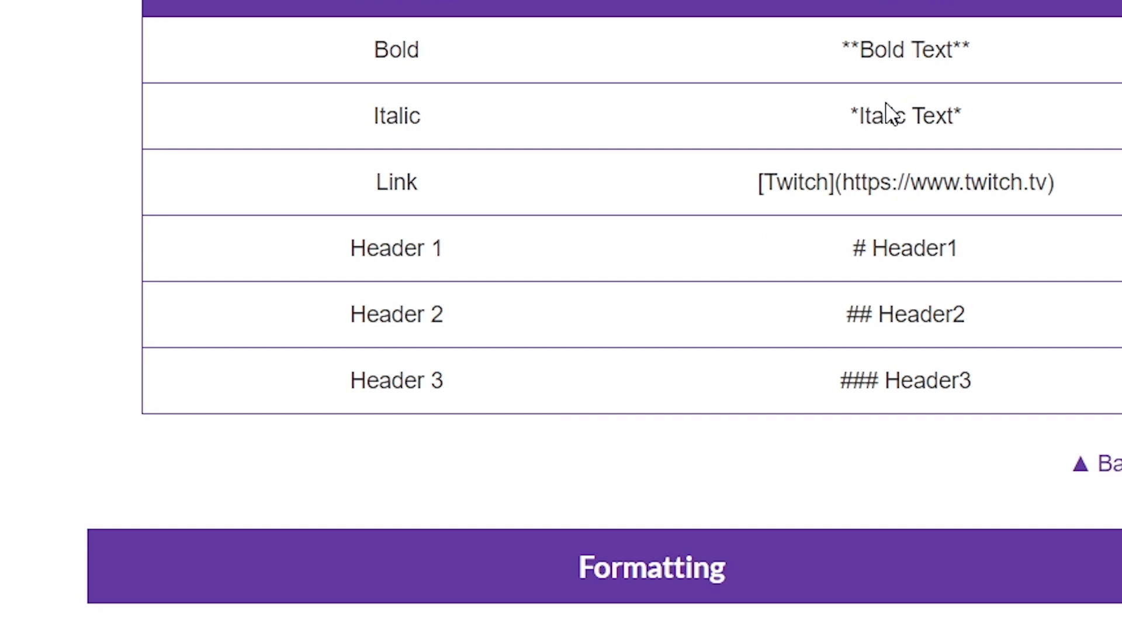
{"action": "mouse_move", "coordinate": [870, 181]}
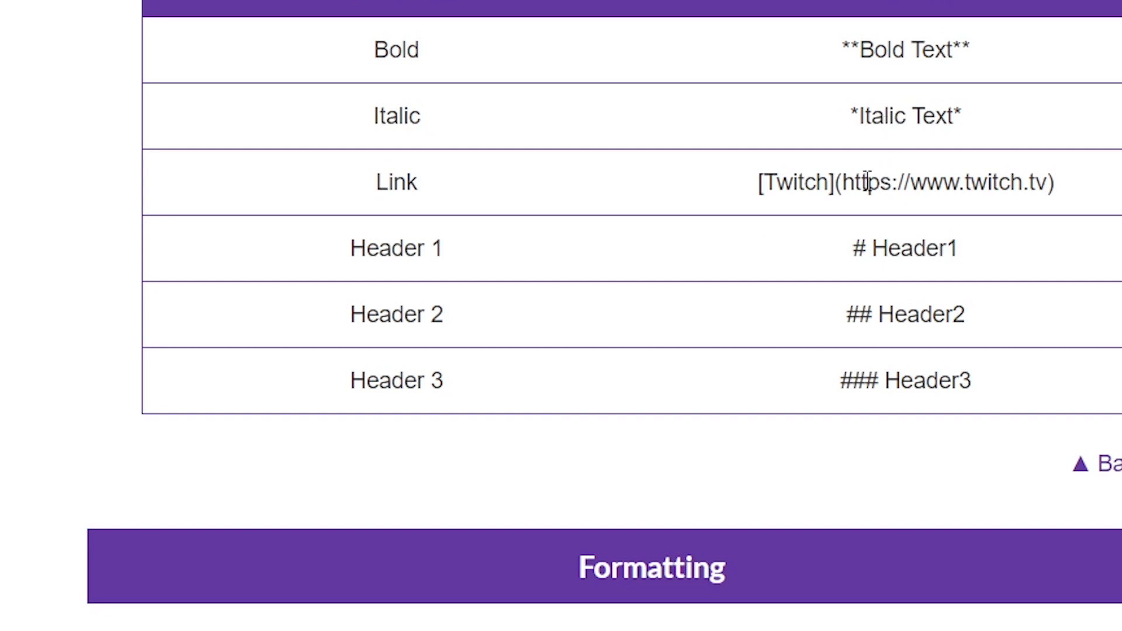
{"action": "scroll", "scroll_direction": "down", "scroll_amount": 3}
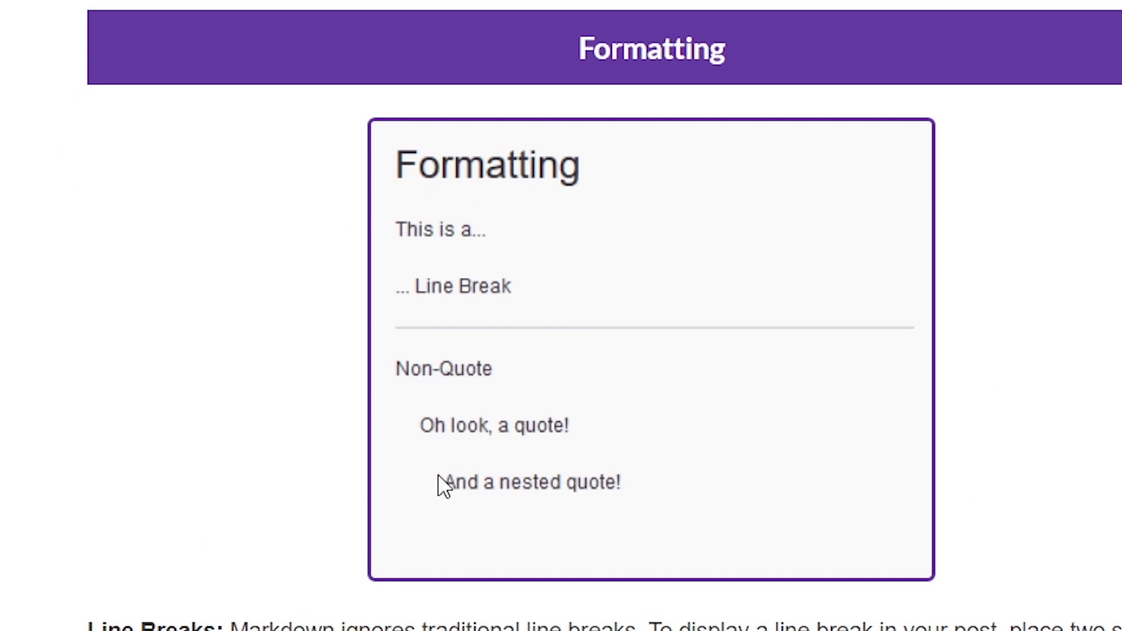
{"action": "scroll", "scroll_direction": "down", "scroll_amount": 3}
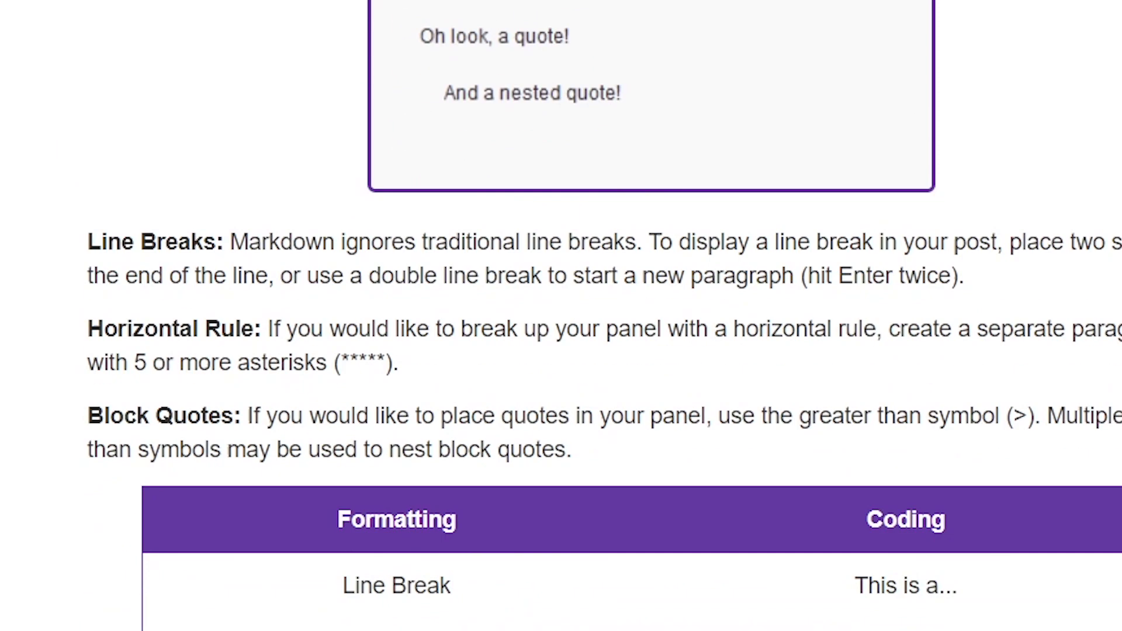
{"action": "scroll", "scroll_direction": "down", "scroll_amount": 3}
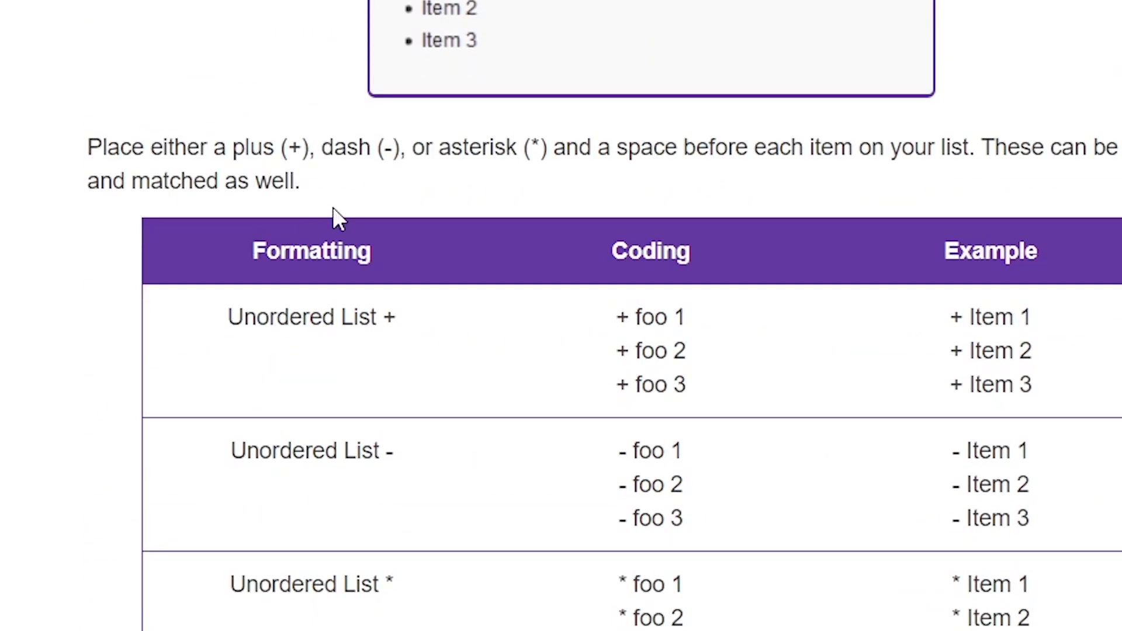
{"action": "scroll", "scroll_direction": "down", "scroll_amount": 3}
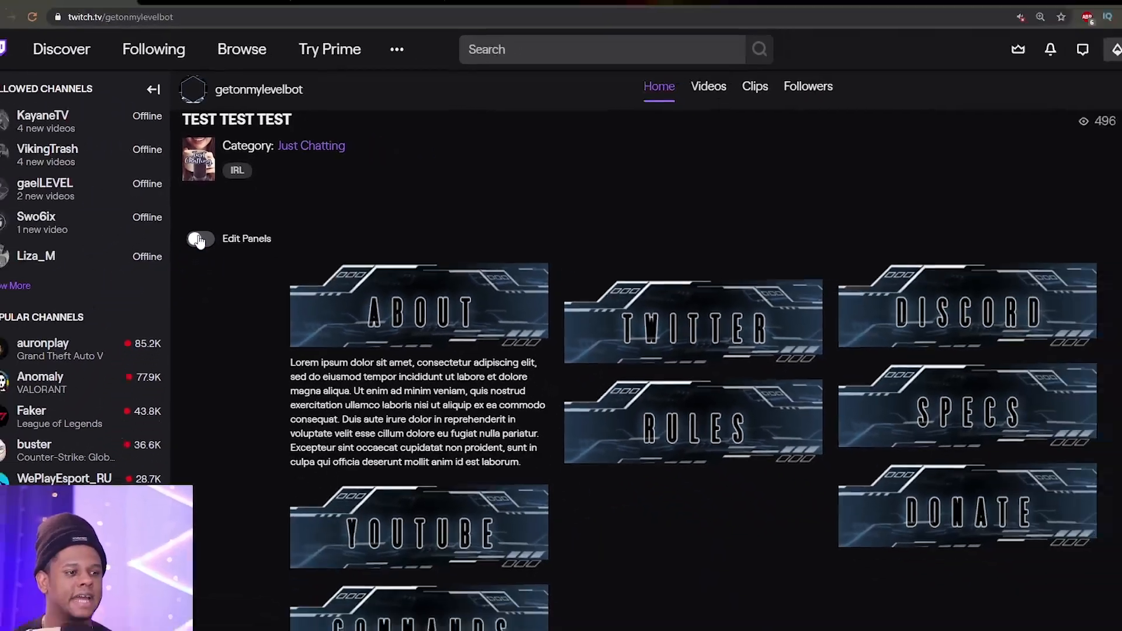
- Save the About description as two paragraphs and revisit the Markdown Basics article
{"action": "left_click", "coordinate": [199, 238]}
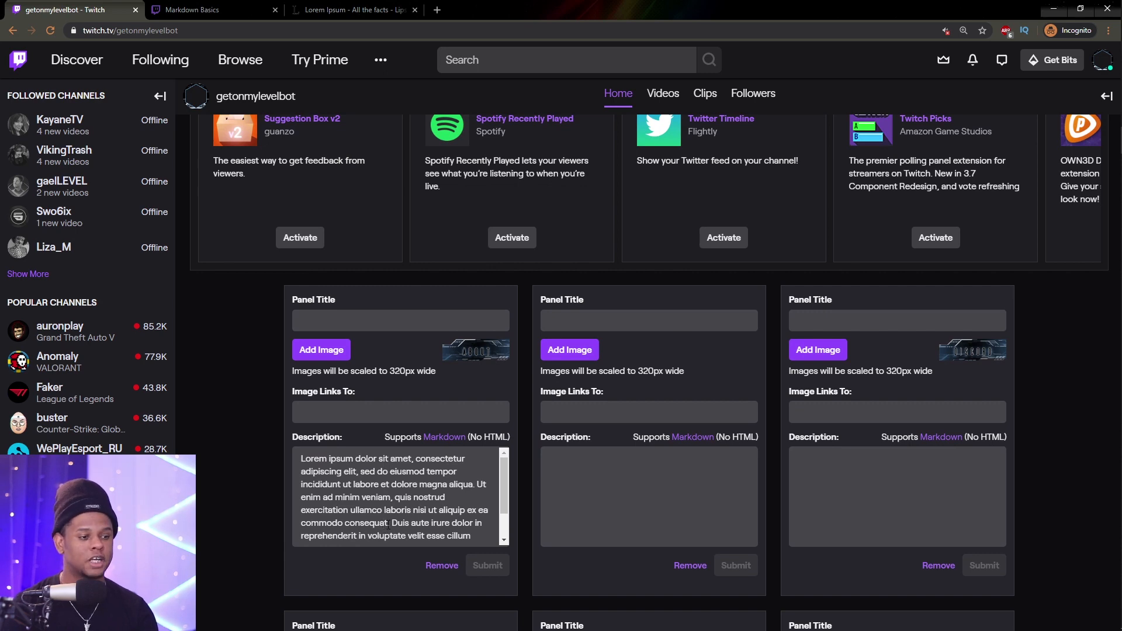
{"action": "scroll", "scroll_direction": "down", "scroll_amount": 3}
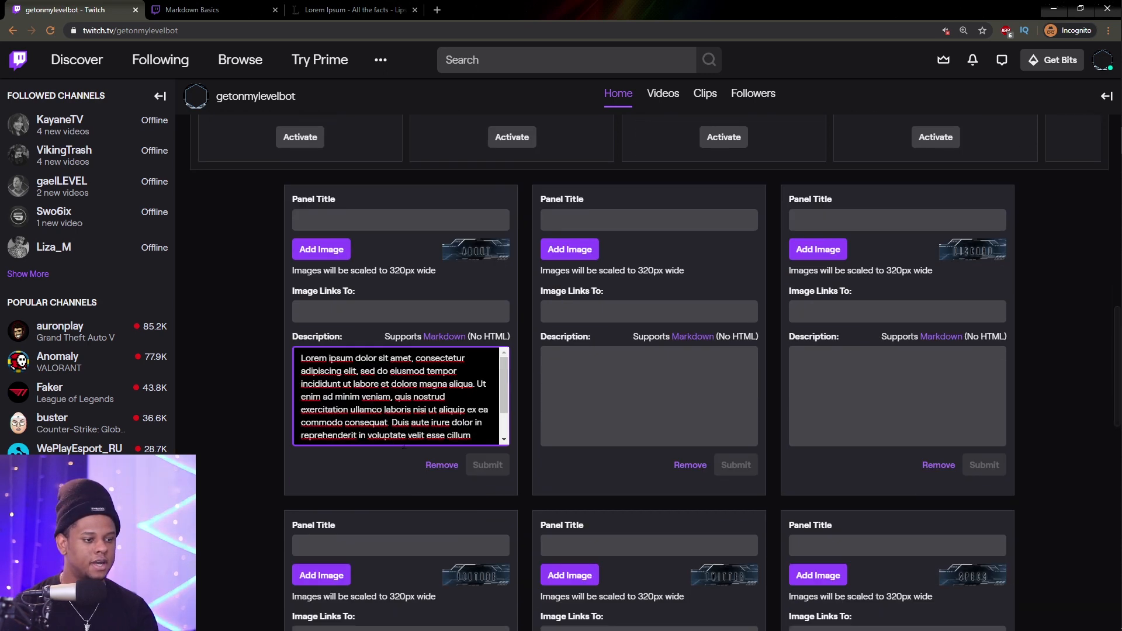
{"action": "scroll", "scroll_direction": "up", "scroll_amount": 3}
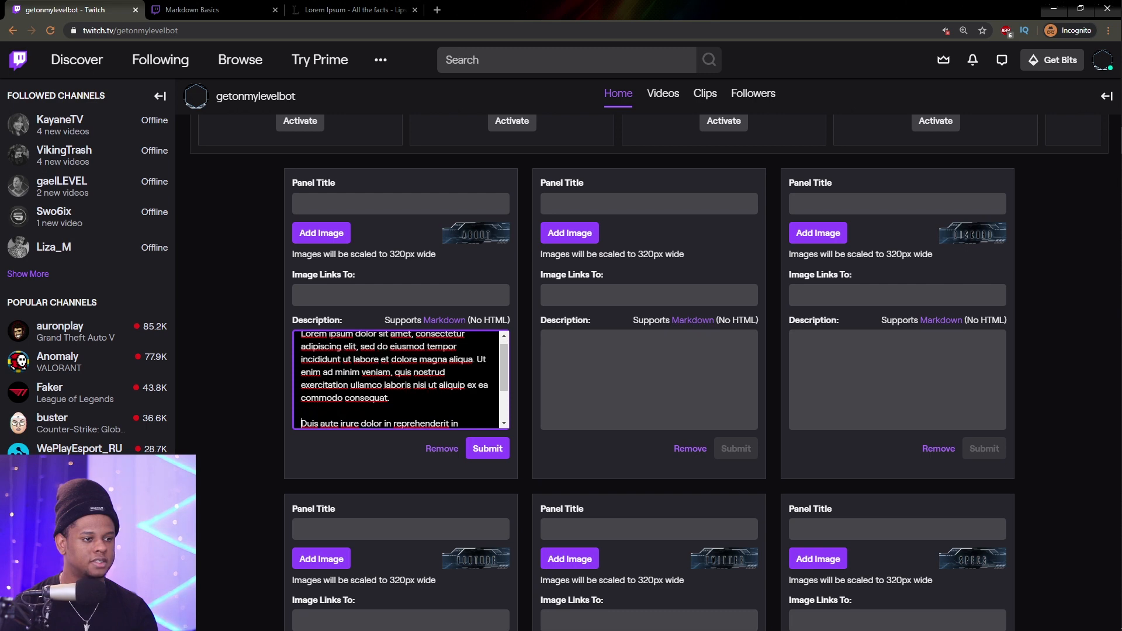
{"action": "left_click", "coordinate": [487, 448]}
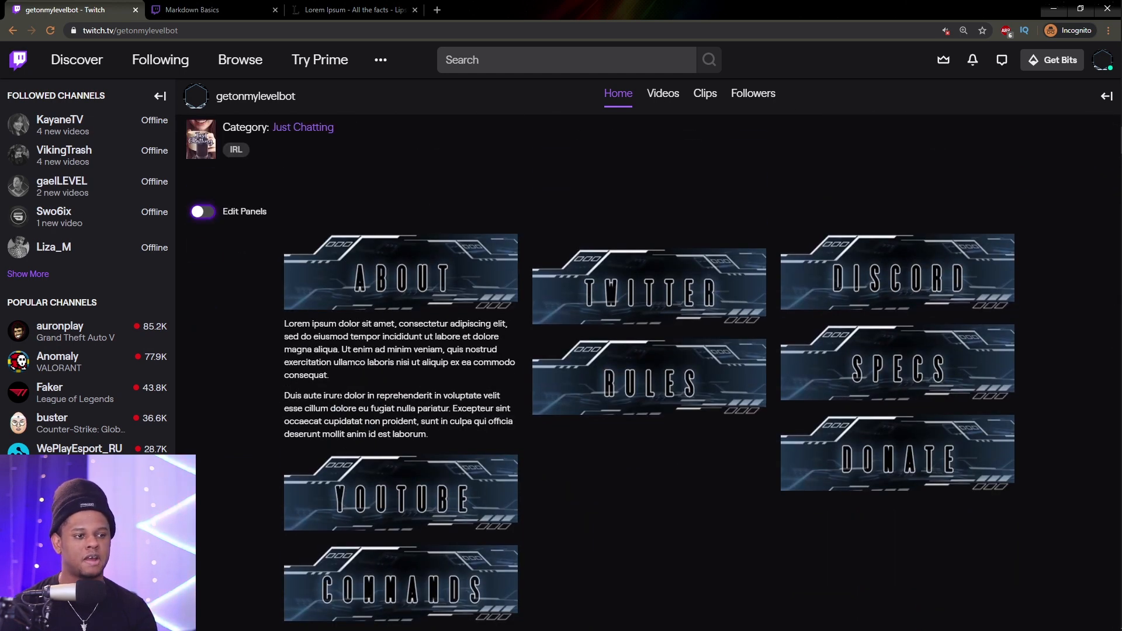
{"action": "left_click", "coordinate": [211, 9]}
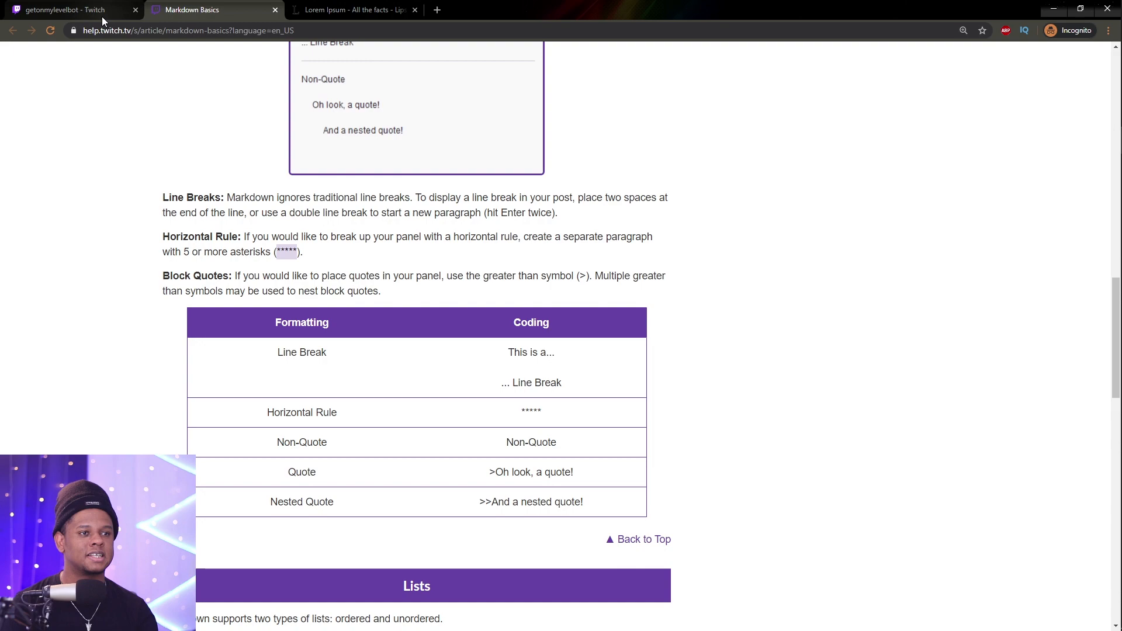
- Prefix the About panel's second paragraph with > and submit the block quote
{"action": "left_click", "coordinate": [64, 9]}
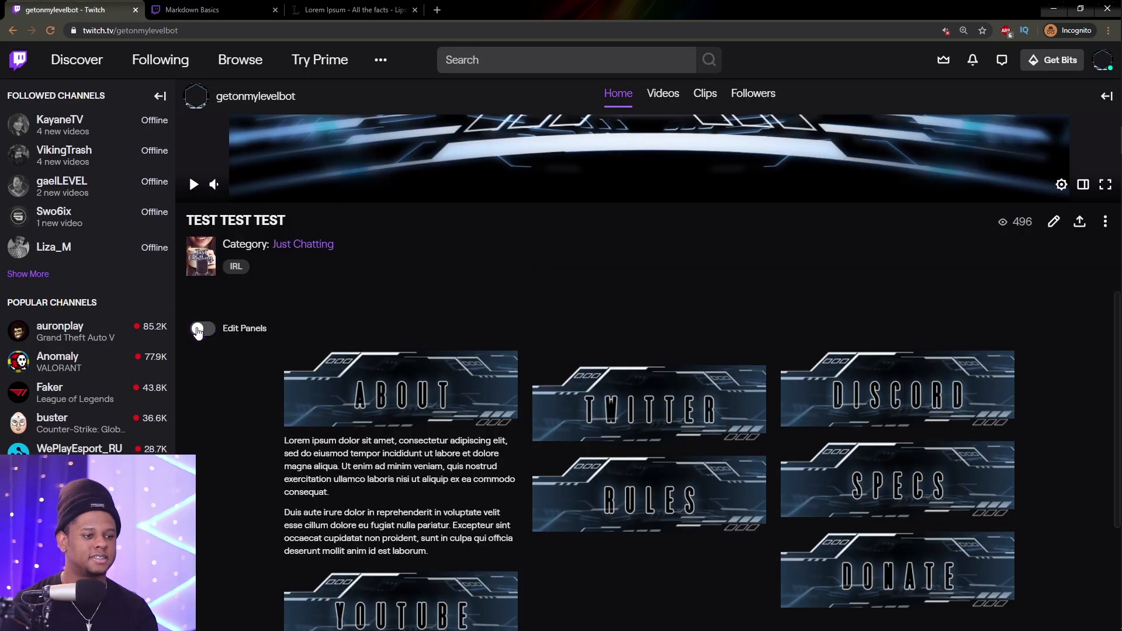
{"action": "left_click", "coordinate": [201, 329]}
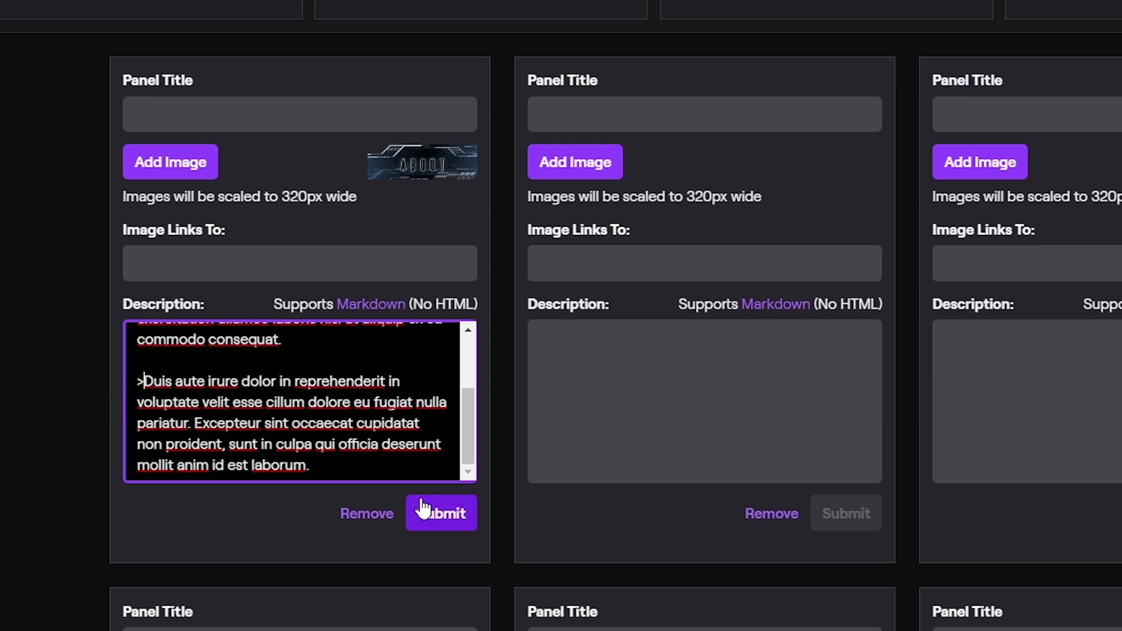
{"action": "left_click", "coordinate": [440, 512]}
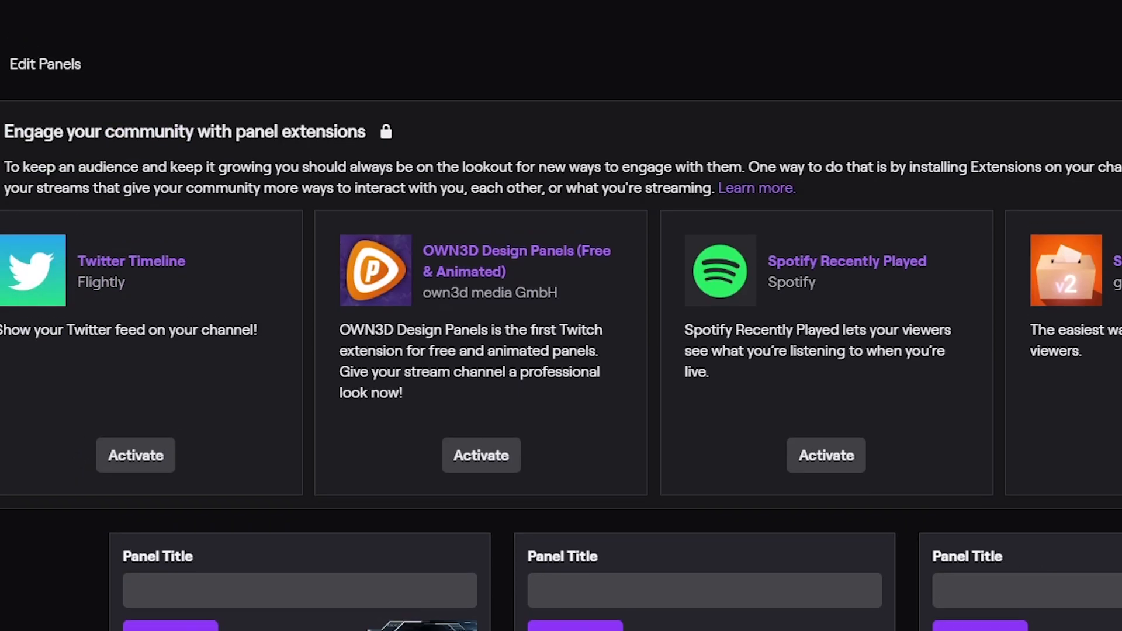
{"action": "scroll", "scroll_direction": "down", "scroll_amount": 3}
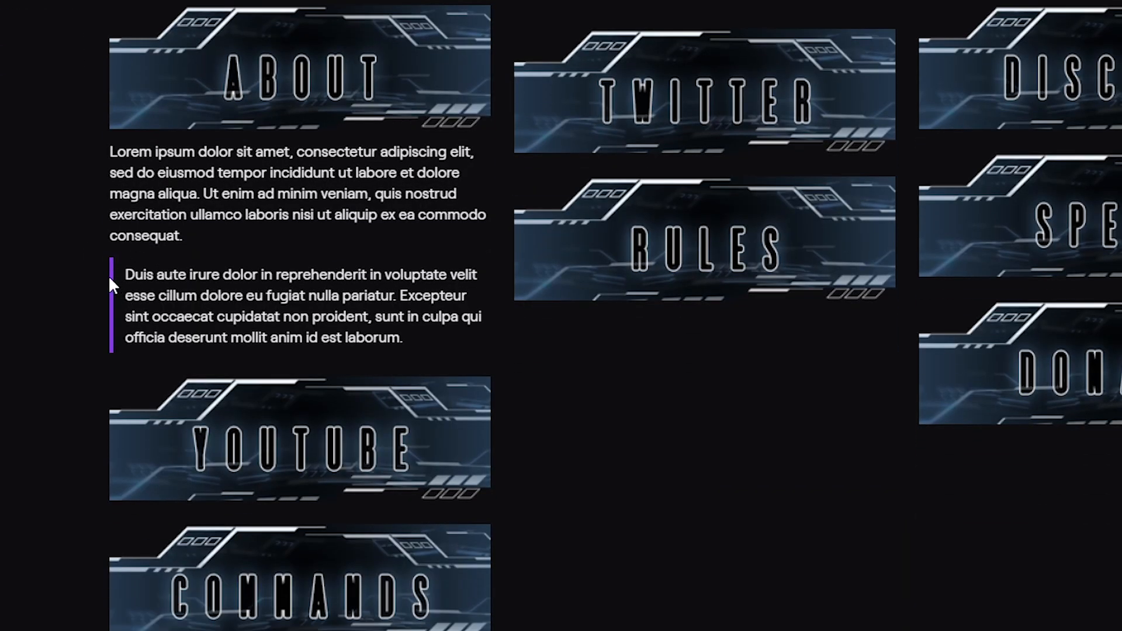
{"action": "mouse_move", "coordinate": [86, 278]}
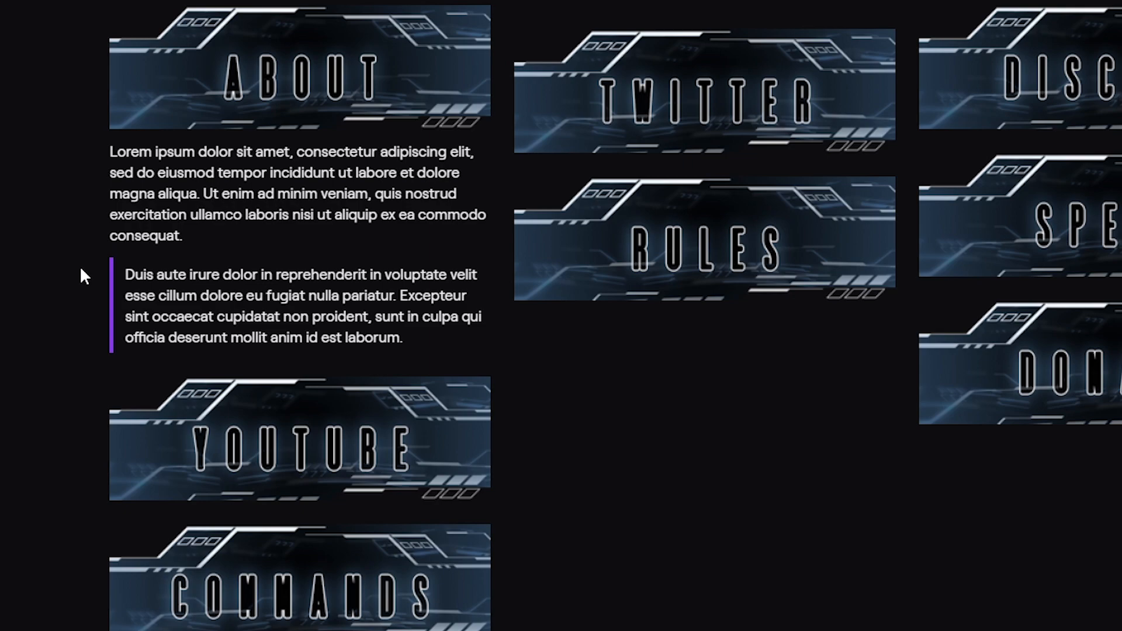
{"action": "mouse_move", "coordinate": [86, 279]}
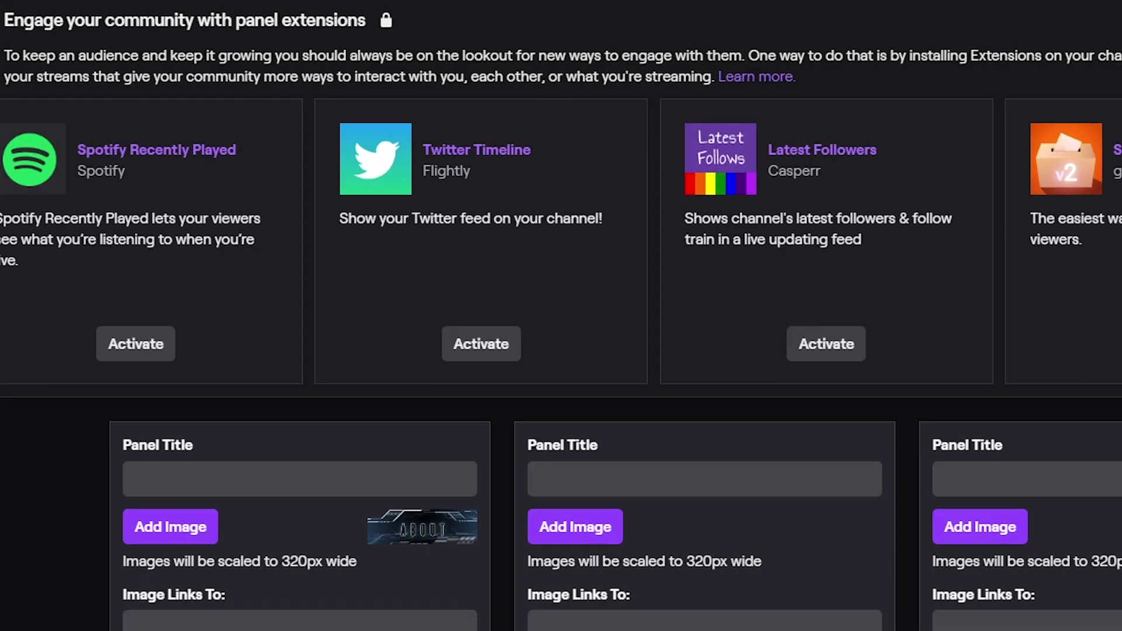
- Move 'Excepteur...' onto its own line prefixed with >> as a nested quote
{"action": "scroll", "scroll_direction": "down", "scroll_amount": 3}
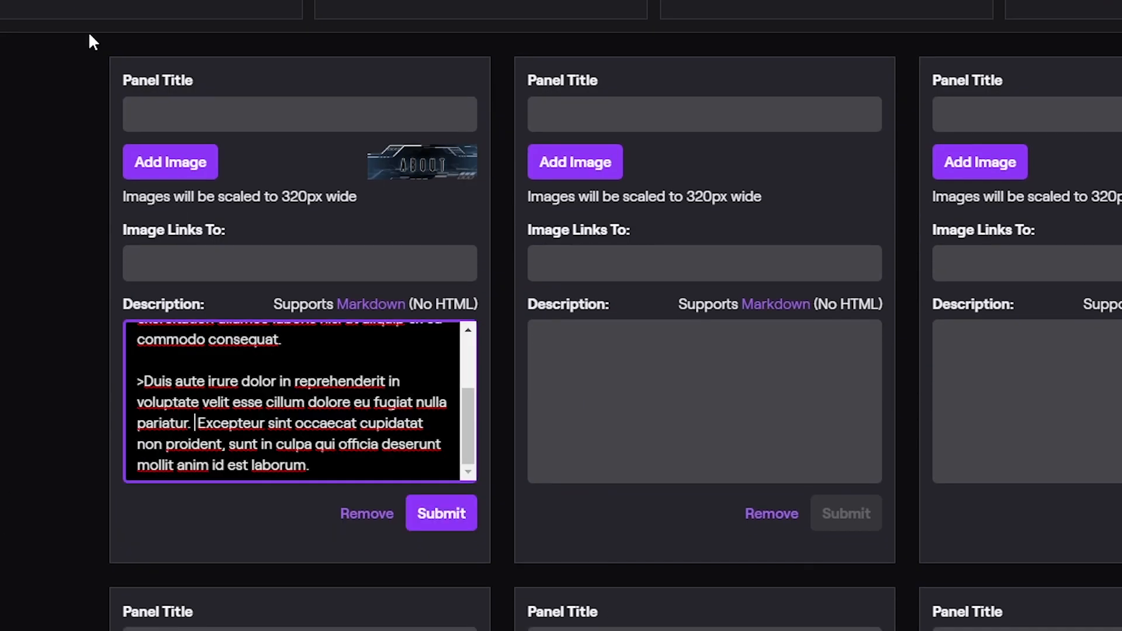
{"action": "scroll", "scroll_direction": "down", "scroll_amount": 3}
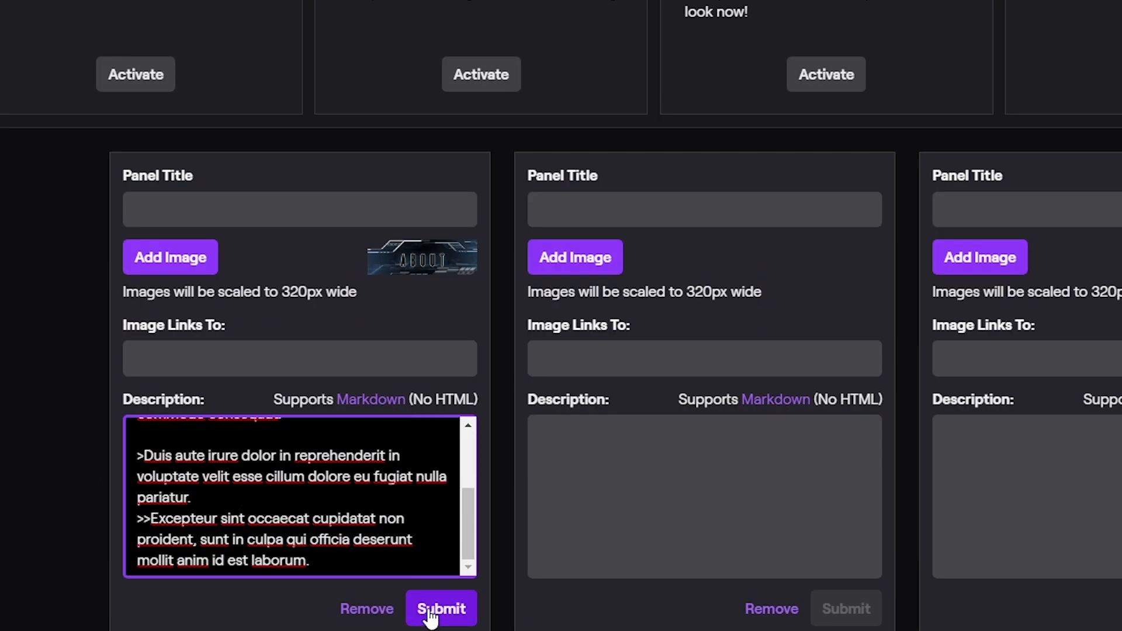
{"action": "mouse_move", "coordinate": [500, 619]}
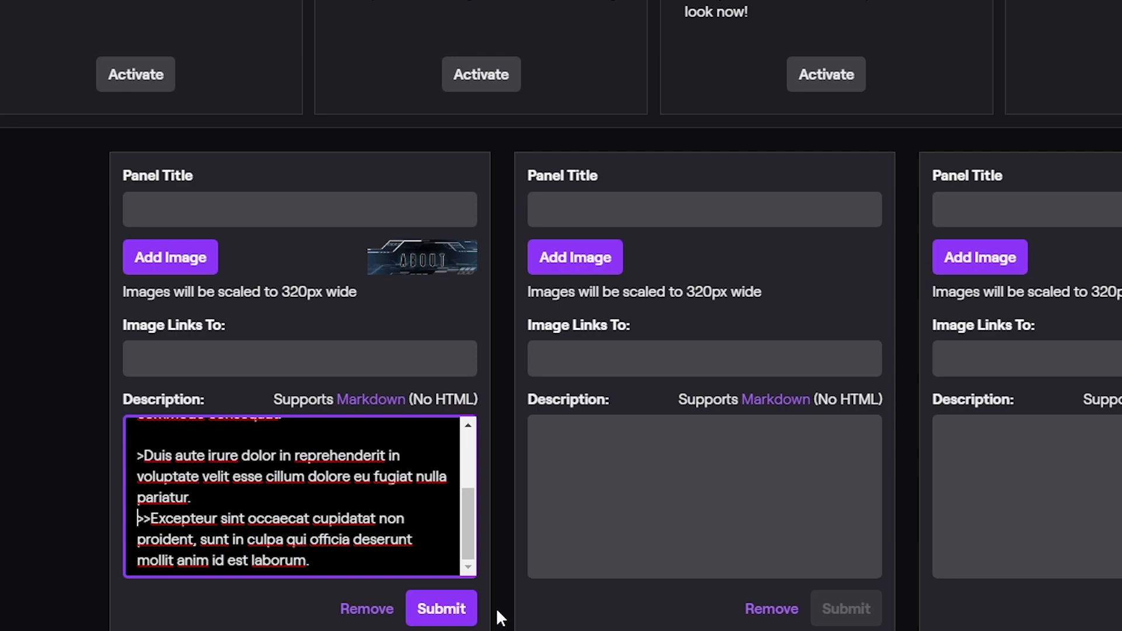
{"action": "left_click", "coordinate": [441, 608]}
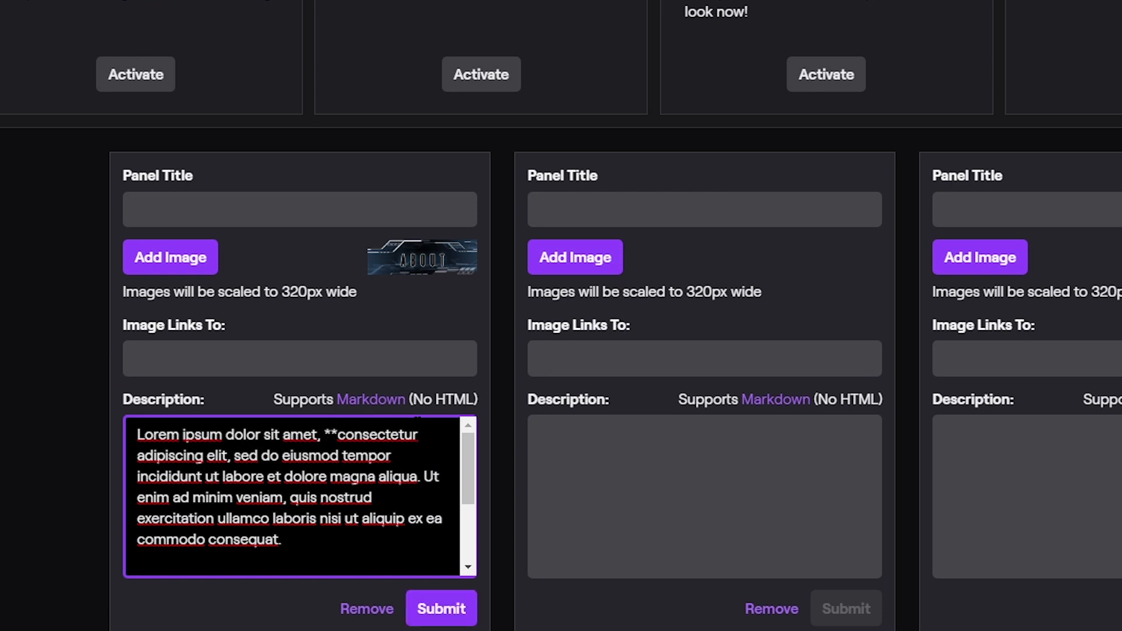
- Wrap 'consectetur' in ** and 'dolor' in *, then submit the formatting
{"action": "left_click", "coordinate": [441, 608]}
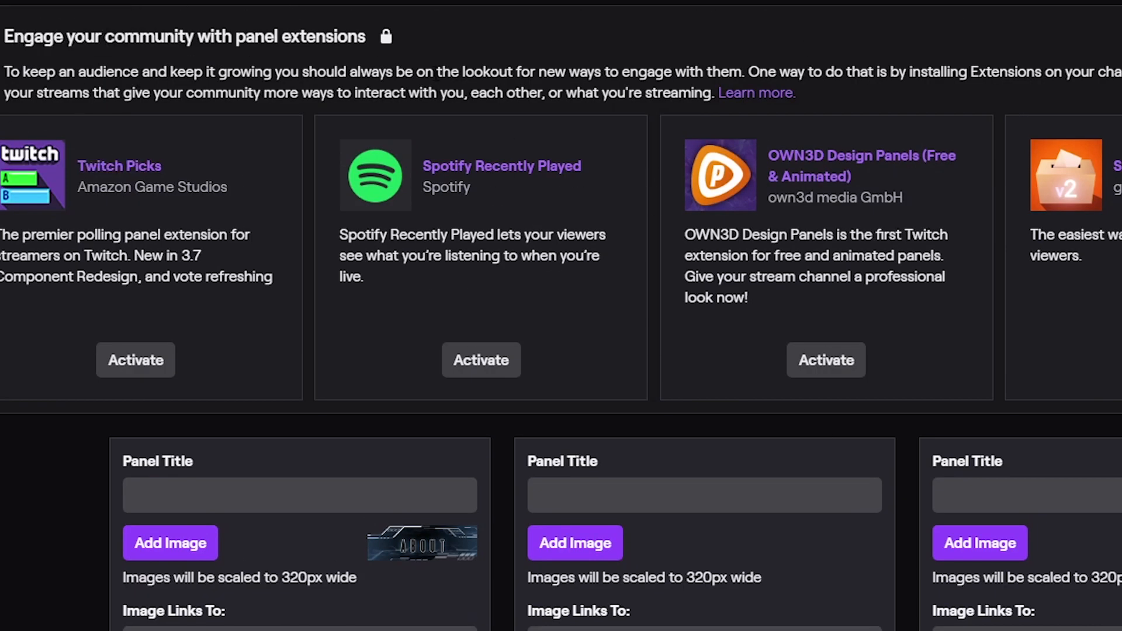
{"action": "scroll", "scroll_direction": "down", "scroll_amount": 3}
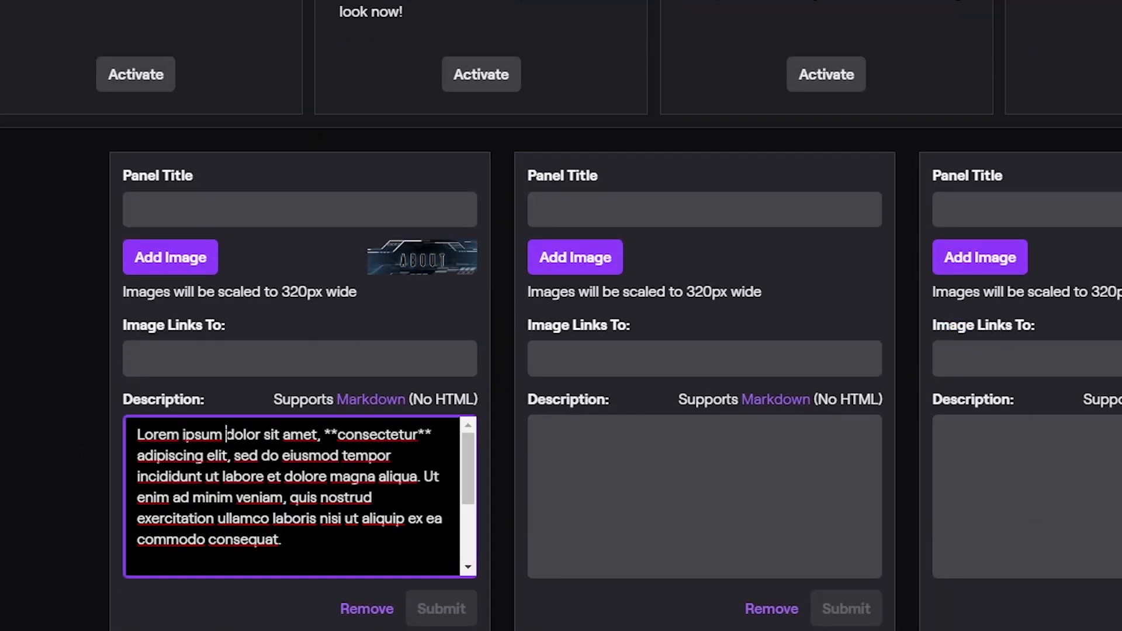
{"action": "type", "text": "*"}
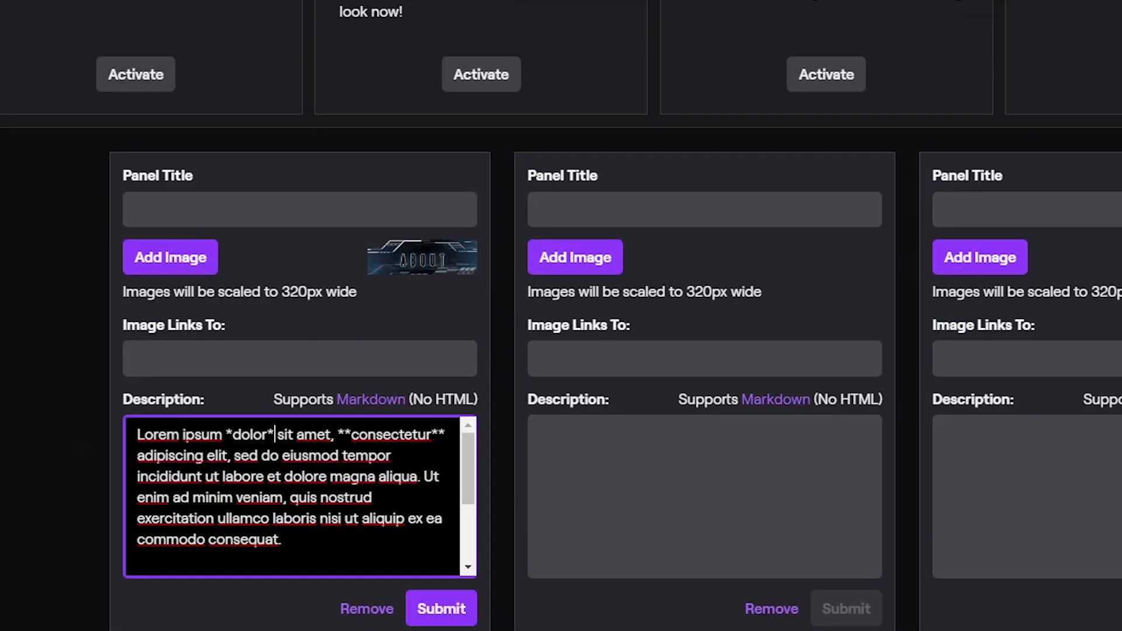
{"action": "left_click", "coordinate": [57, 351]}
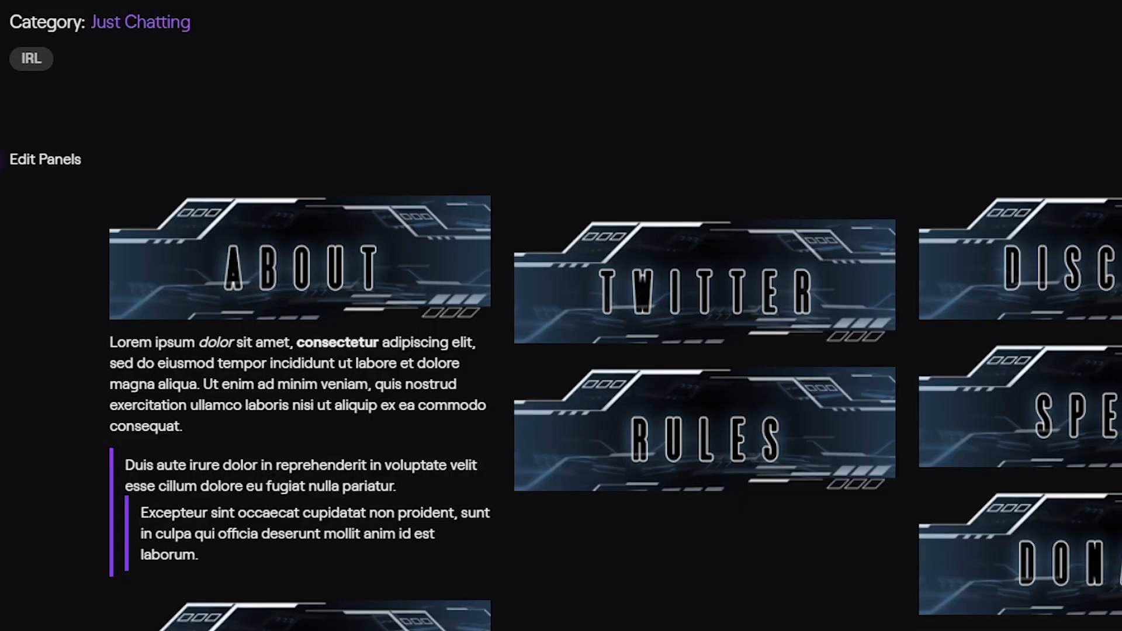
{"action": "double_click", "coordinate": [214, 342]}
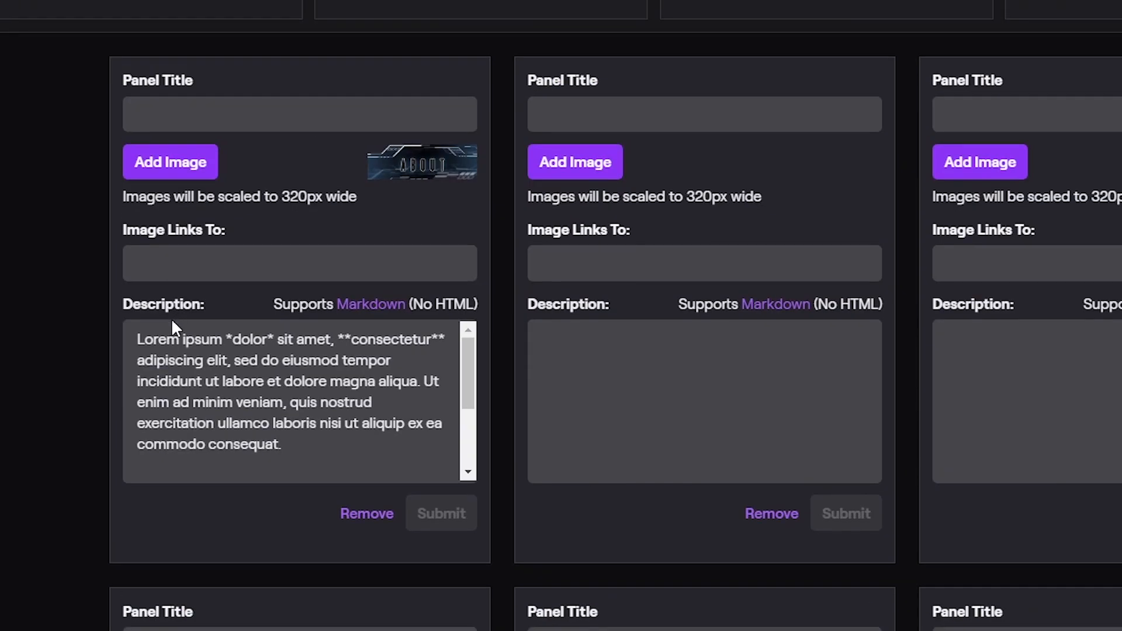
- Insert a [Twitch](url) Markdown link above the block quote and submit it
{"action": "scroll", "scroll_direction": "down", "scroll_amount": 3}
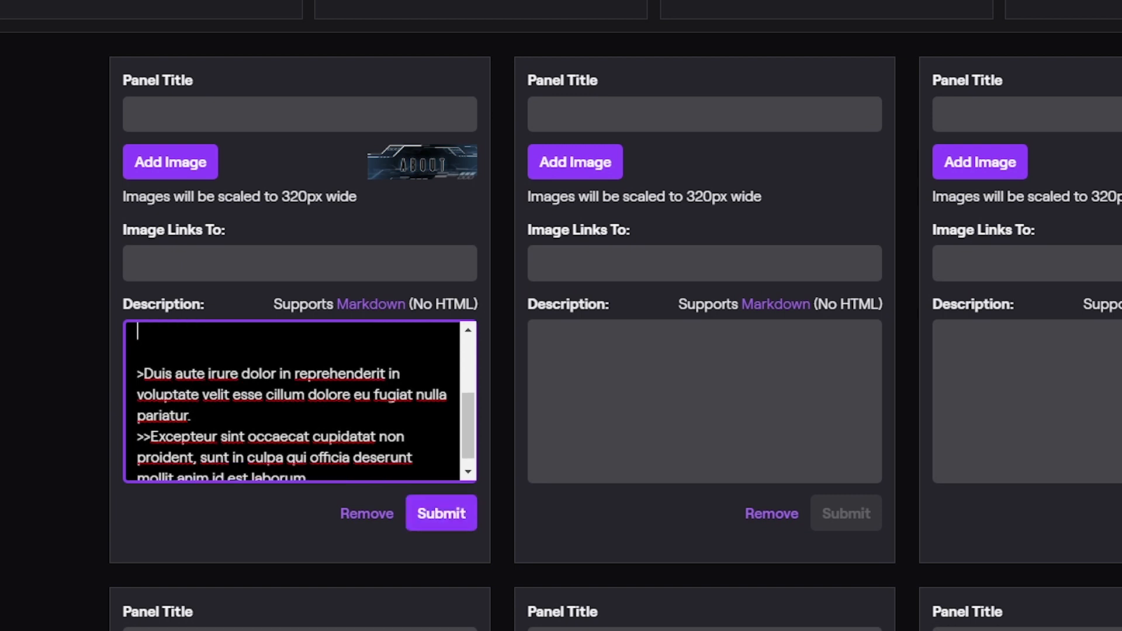
{"action": "scroll", "scroll_direction": "up", "scroll_amount": 3}
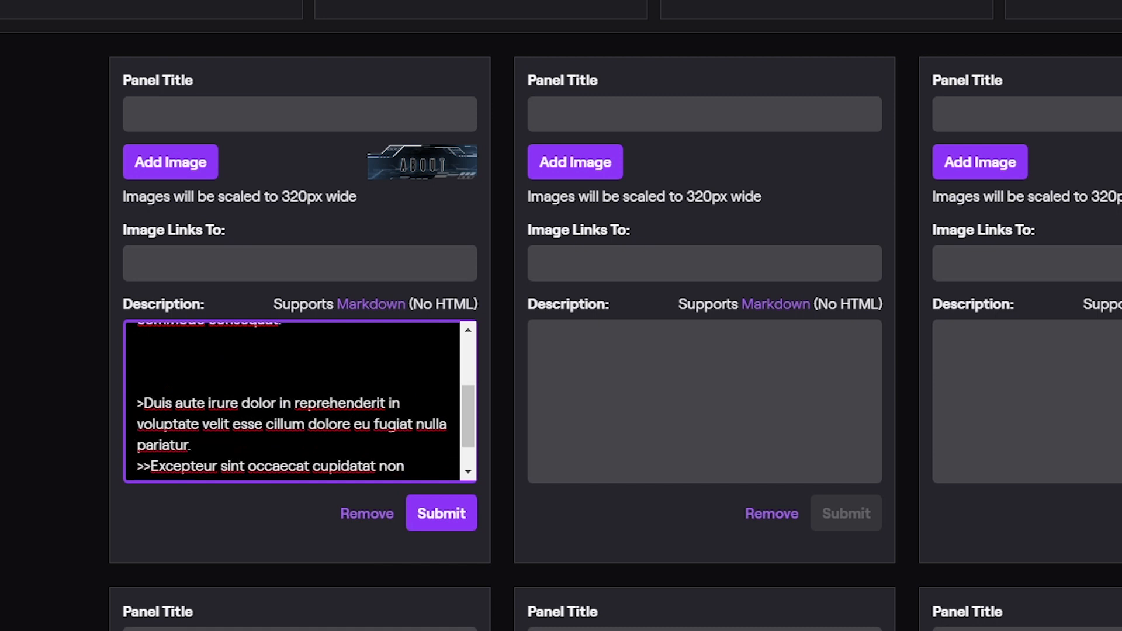
{"action": "scroll", "scroll_direction": "up", "scroll_amount": 3}
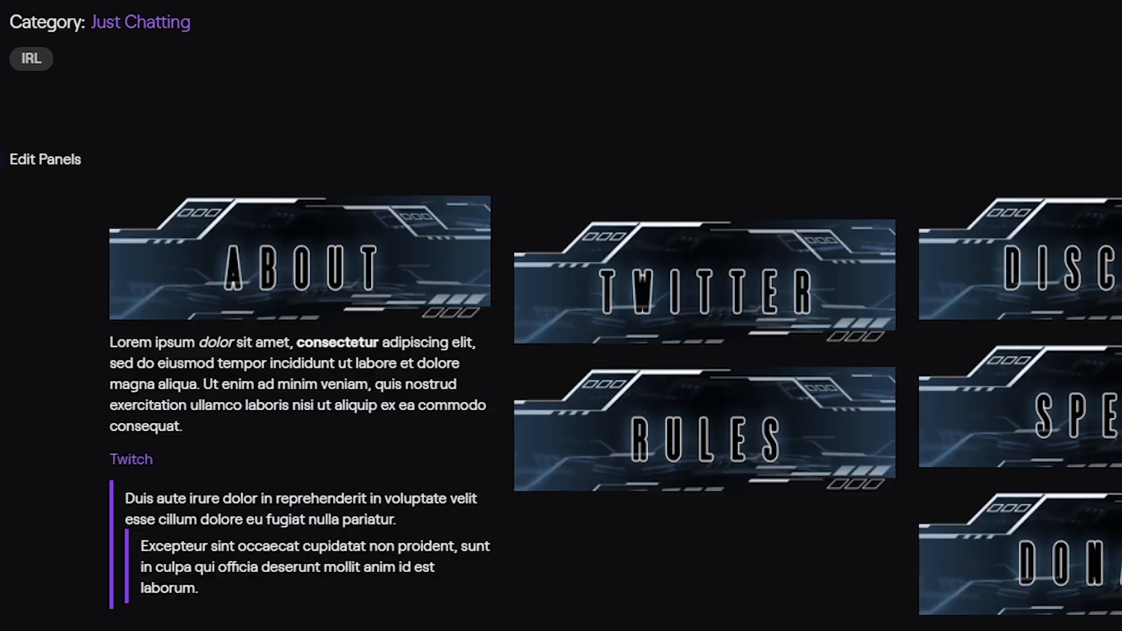
{"action": "scroll", "scroll_direction": "down", "scroll_amount": 3}
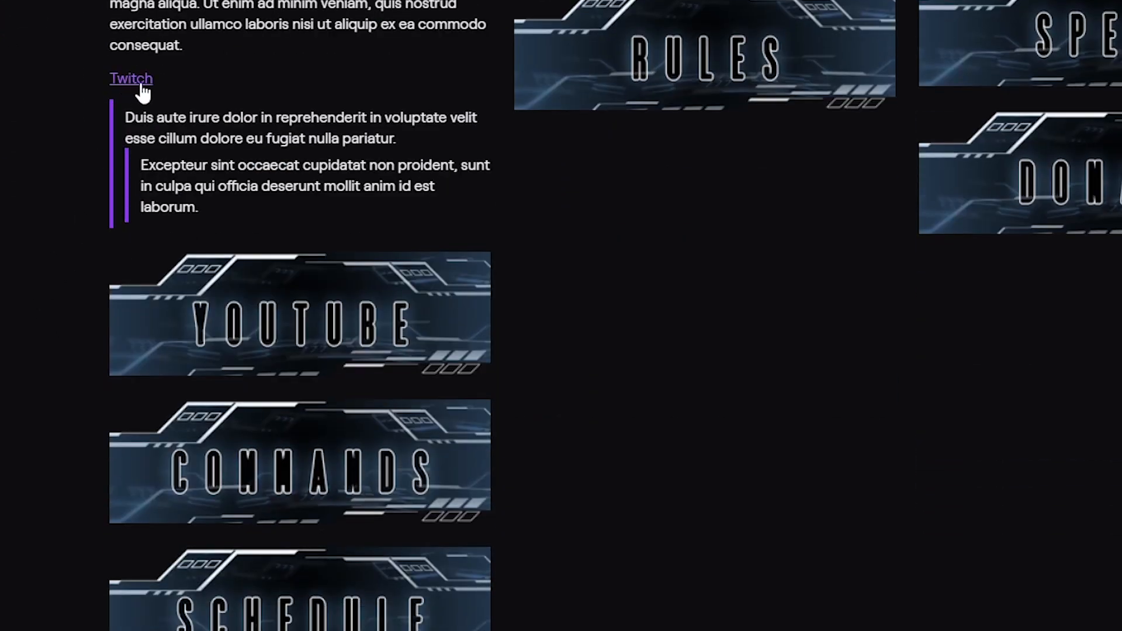
{"action": "mouse_move", "coordinate": [136, 89]}
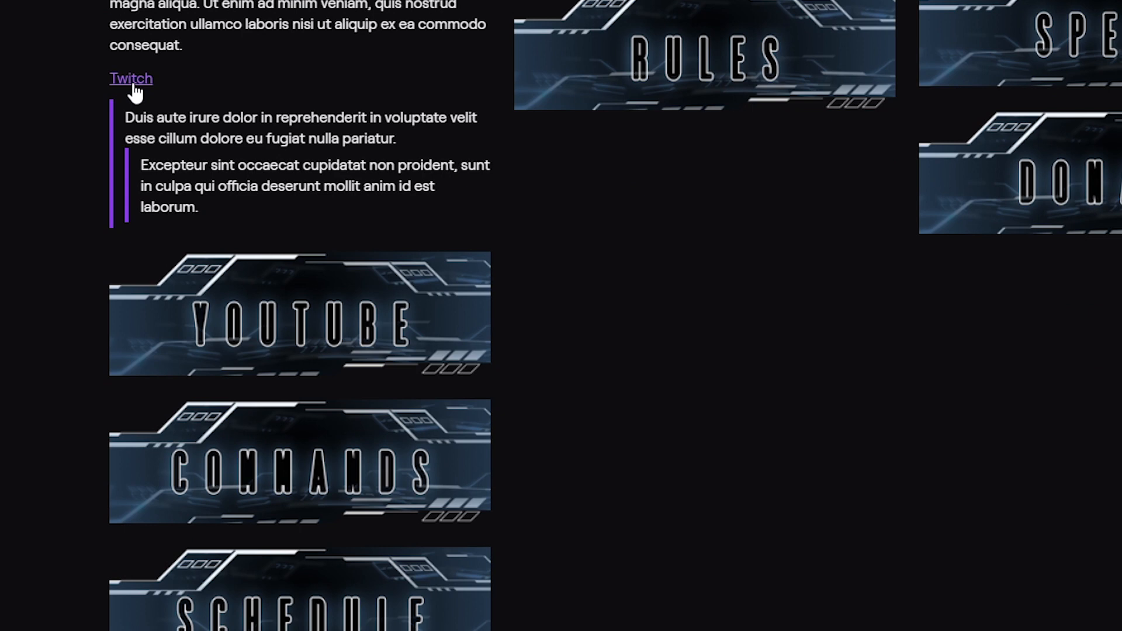
{"action": "mouse_move", "coordinate": [952, 120]}
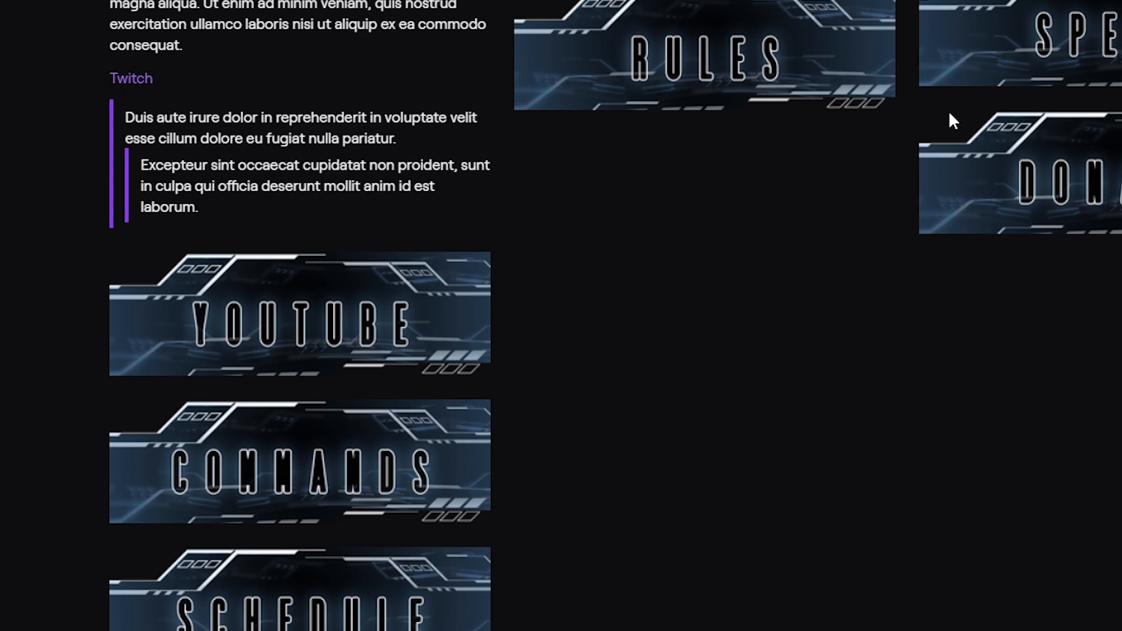
{"action": "scroll", "scroll_direction": "down", "scroll_amount": 3}
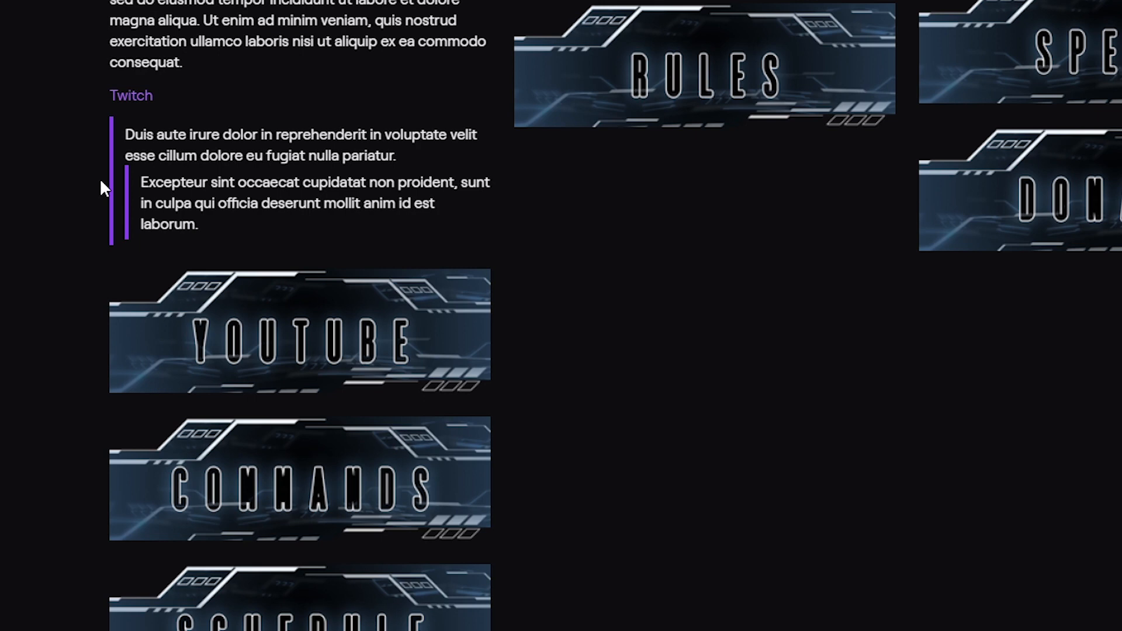
{"action": "mouse_move", "coordinate": [131, 96]}
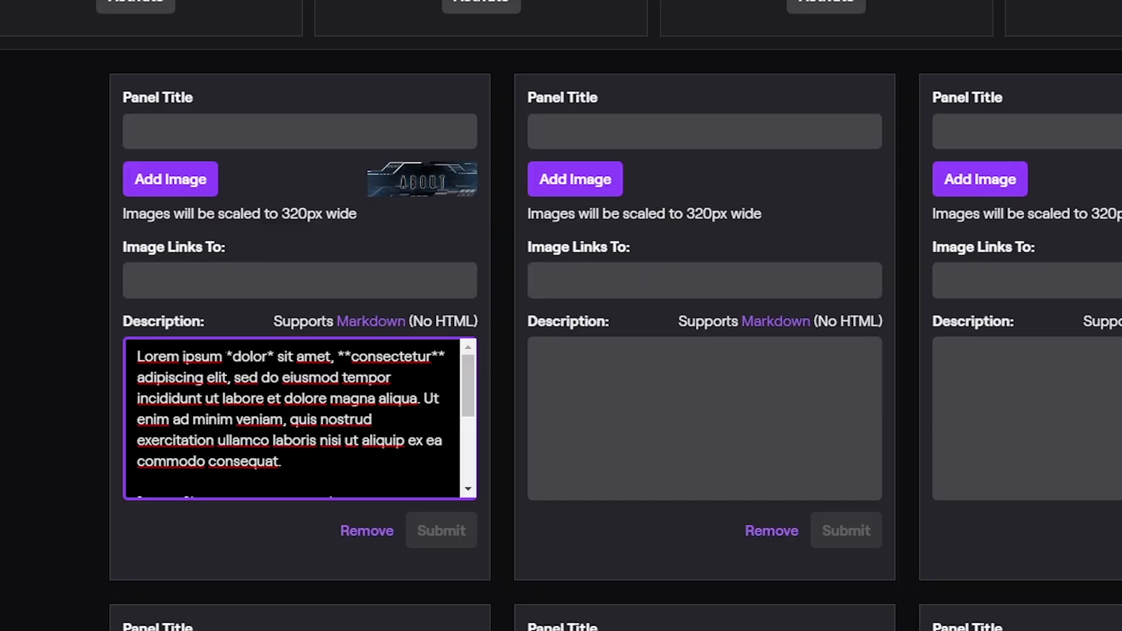
- Make 'Lorem ipsum' a # heading, then return to the Markdown Basics article
{"action": "type", "text": "#Lorem ipsum"}
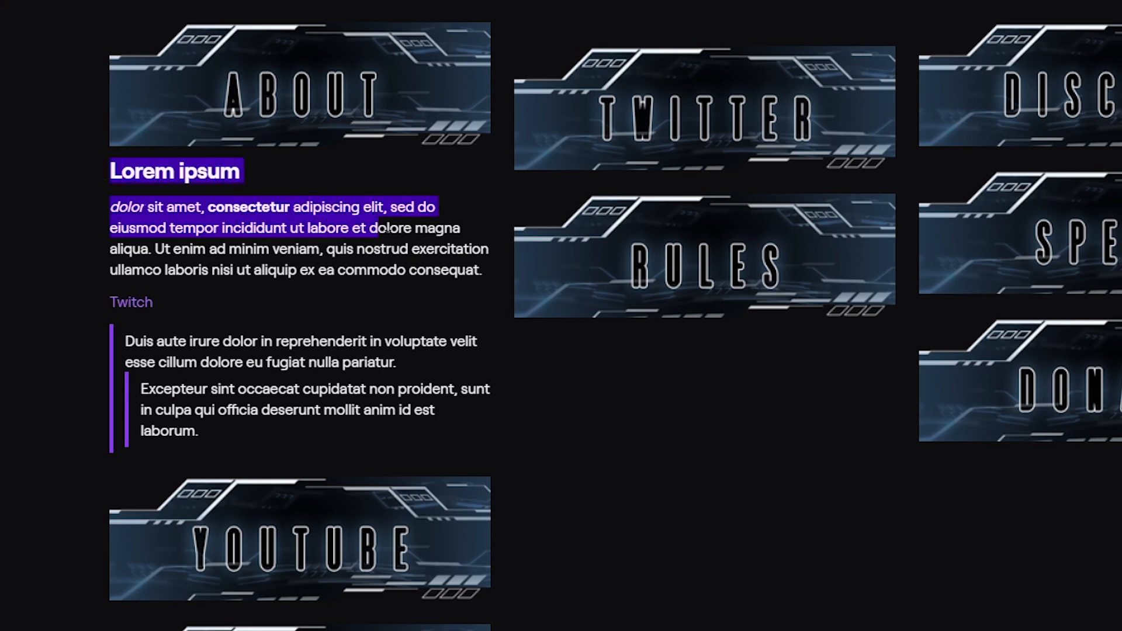
{"action": "left_click", "coordinate": [379, 268]}
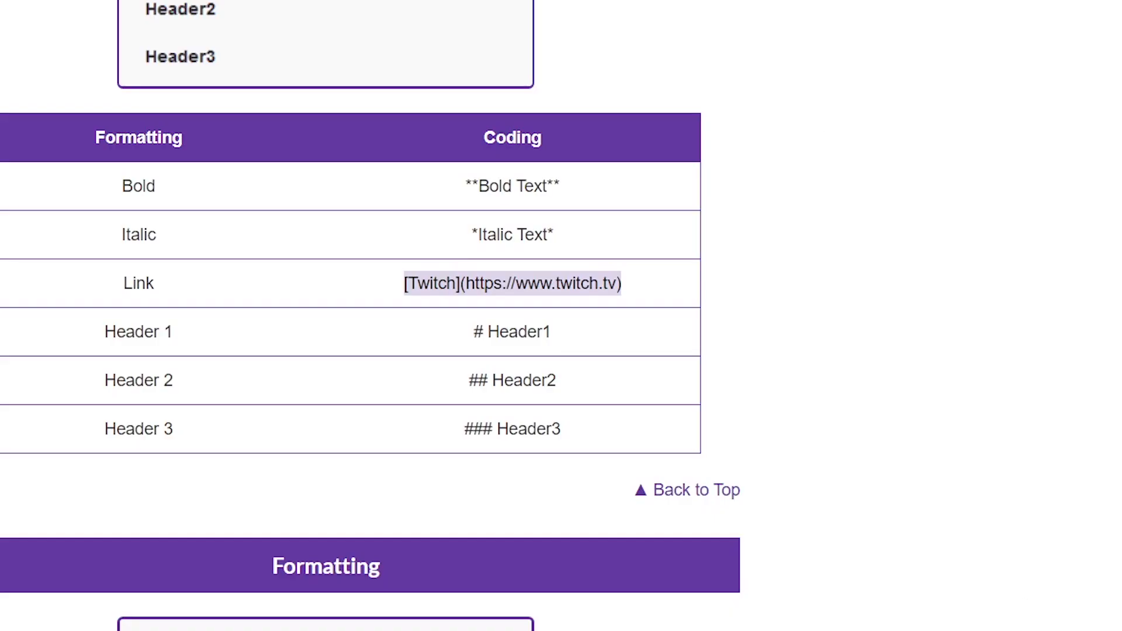
{"action": "mouse_move", "coordinate": [516, 23]}
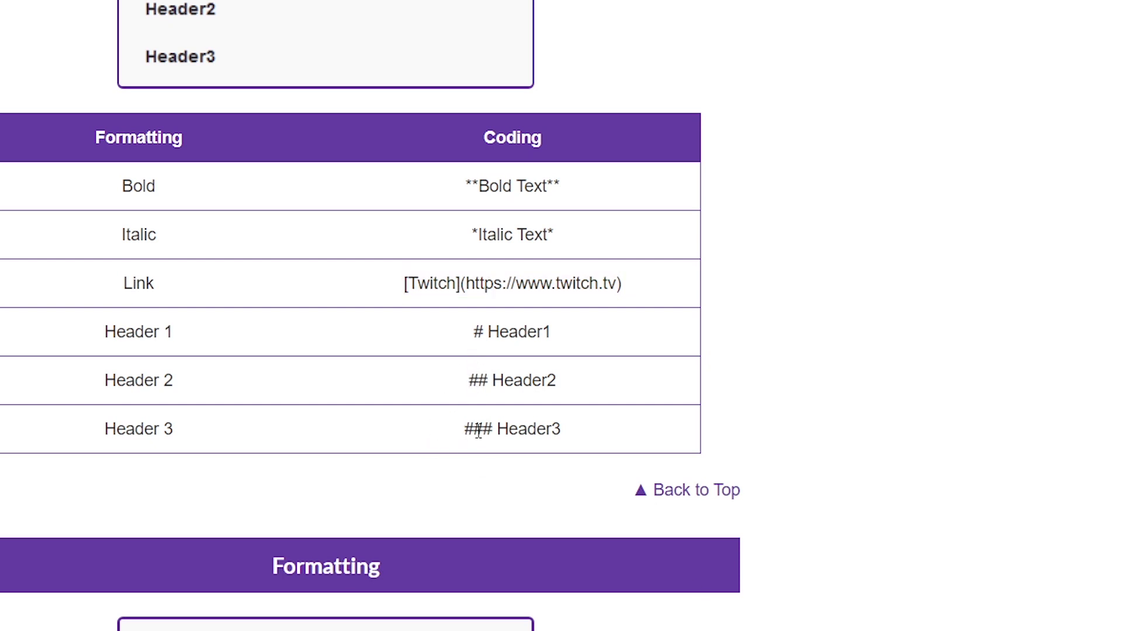
- Scroll the Markdown Basics article past Text Emphasis to the Unordered and Ordered Lists tables
{"action": "scroll", "scroll_direction": "down", "scroll_amount": 3}
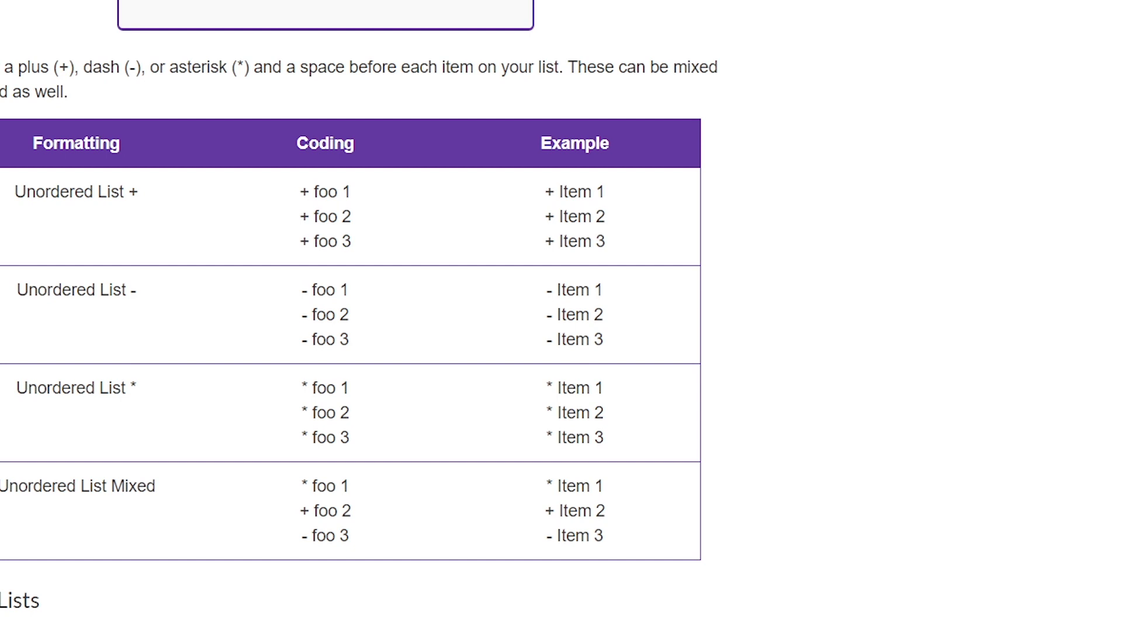
{"action": "scroll", "scroll_direction": "down", "scroll_amount": 3}
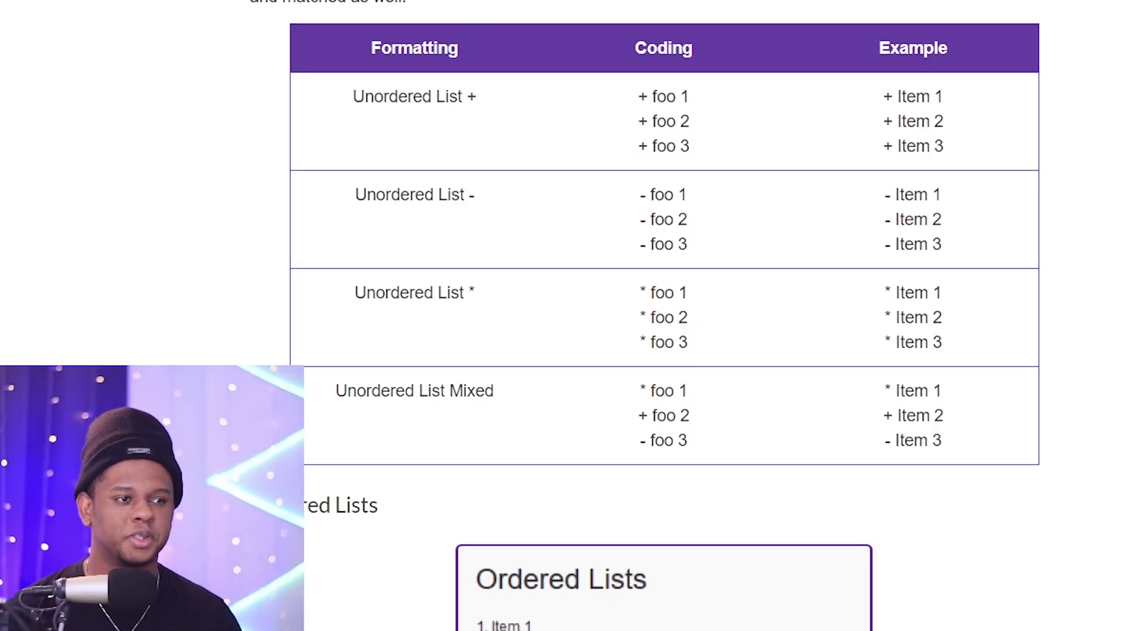
{"action": "scroll", "scroll_direction": "down", "scroll_amount": 3}
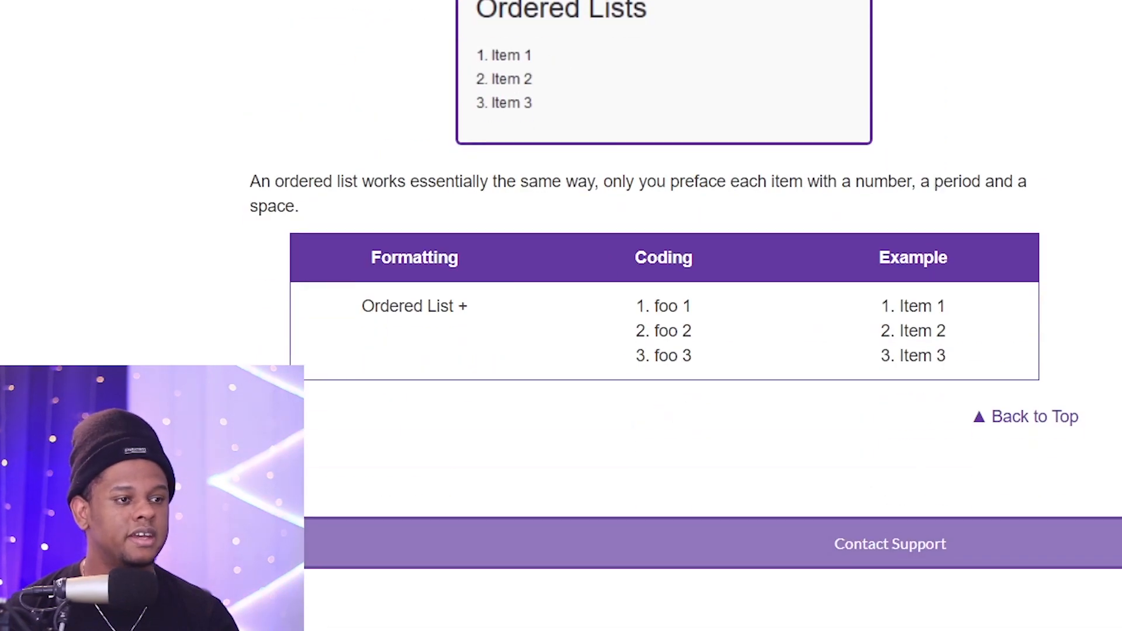
{"action": "scroll", "scroll_direction": "down", "scroll_amount": 3}
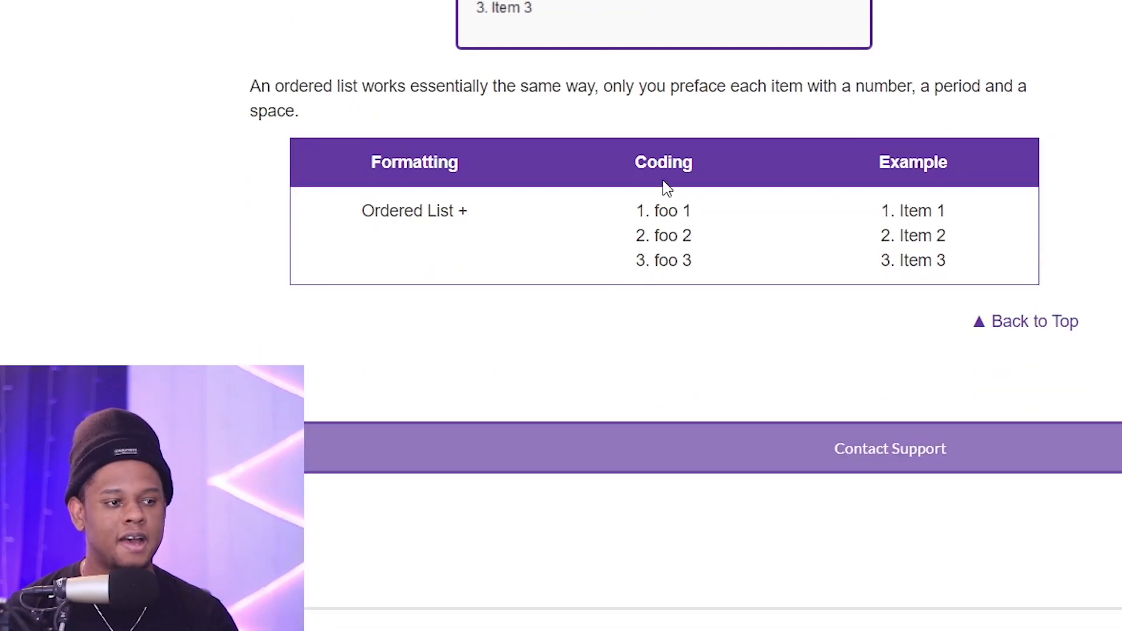
{"action": "mouse_move", "coordinate": [713, 288]}
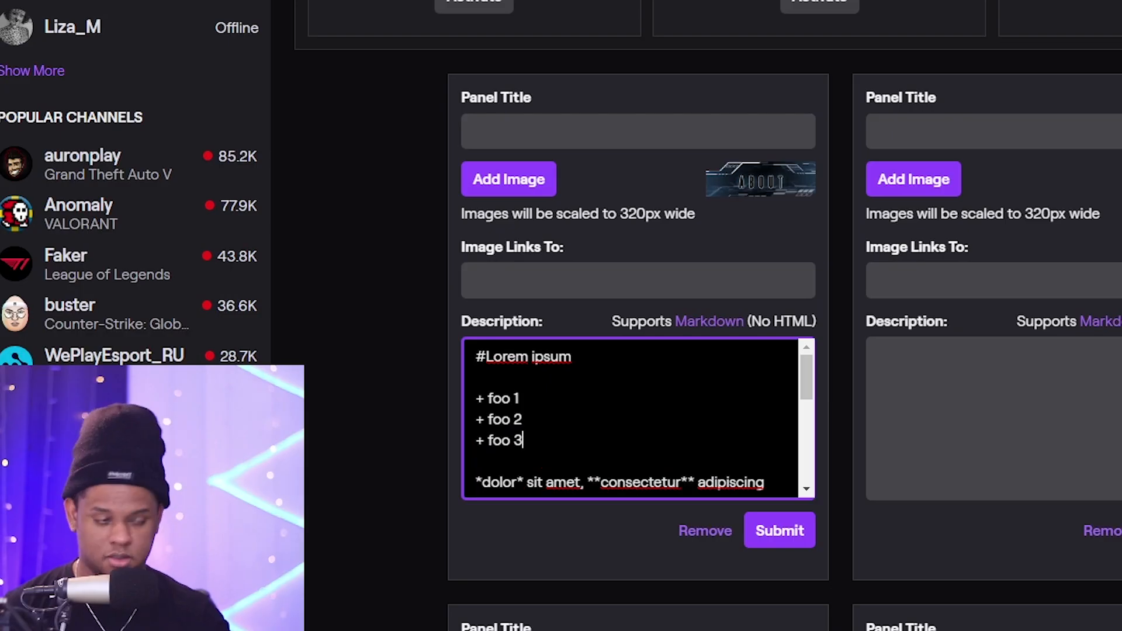
- Submit the '+ foo 1/2/3' description and check the bulleted list under Lorem ipsum
{"action": "left_click", "coordinate": [779, 530]}
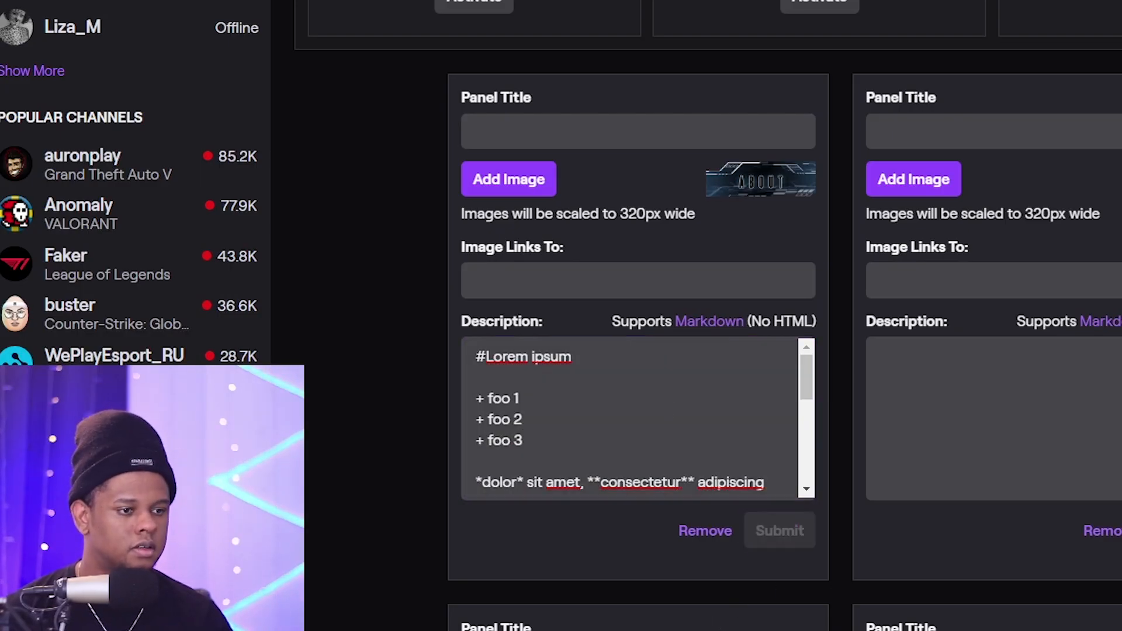
{"action": "left_click", "coordinate": [778, 530]}
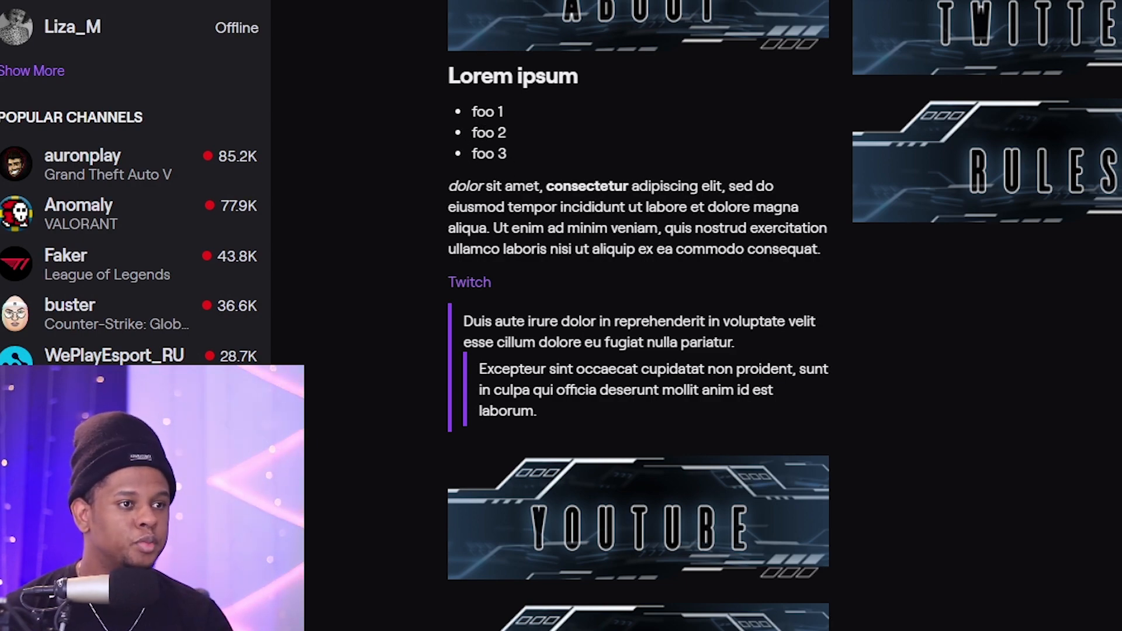
{"action": "scroll", "scroll_direction": "down", "scroll_amount": 3}
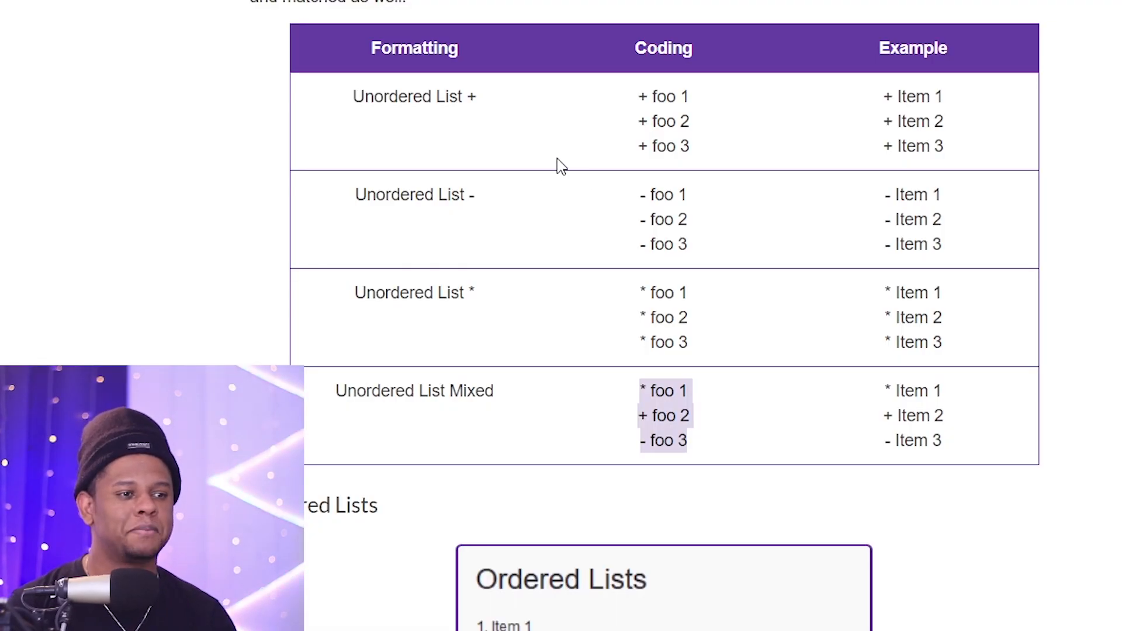
{"action": "mouse_move", "coordinate": [587, 386]}
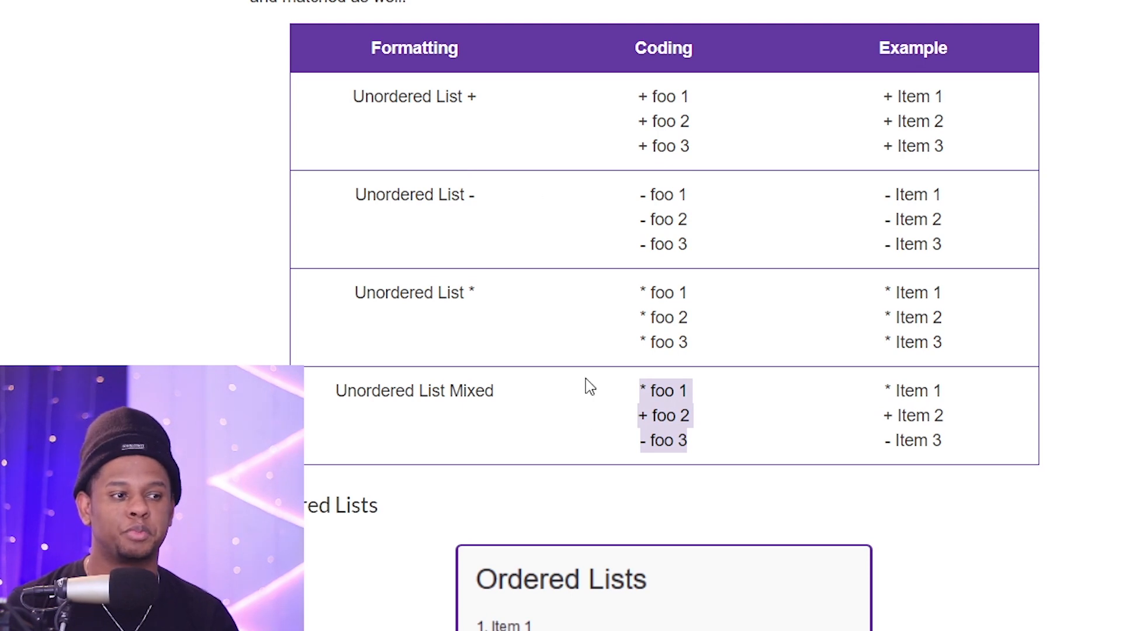
{"action": "mouse_move", "coordinate": [643, 281]}
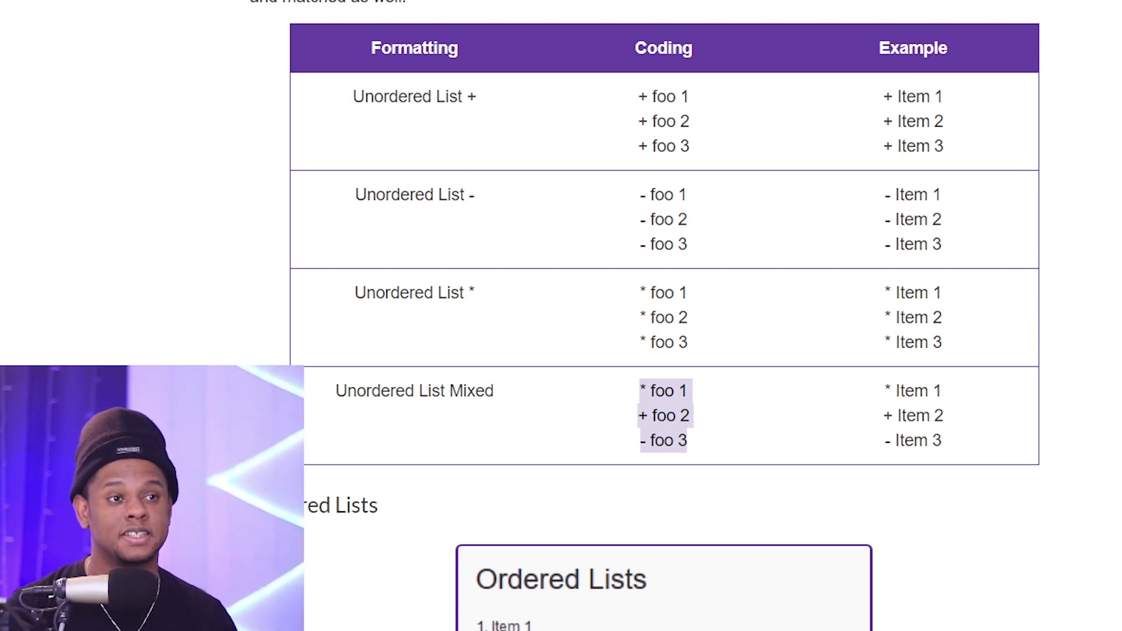
{"action": "mouse_move", "coordinate": [548, 407]}
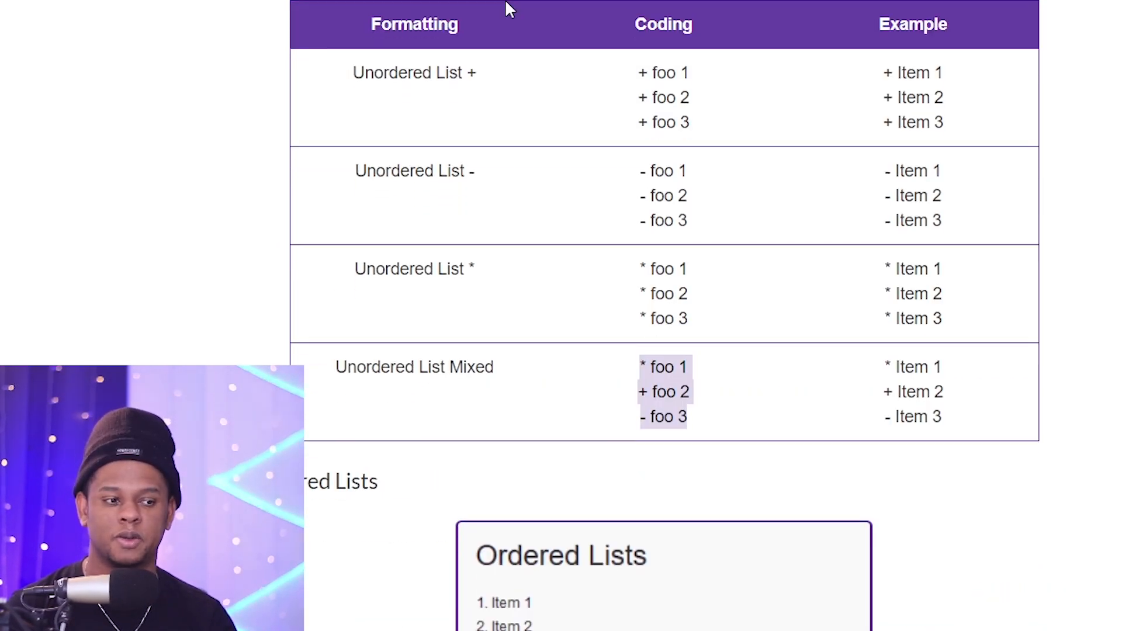
{"action": "scroll", "scroll_direction": "down", "scroll_amount": 3}
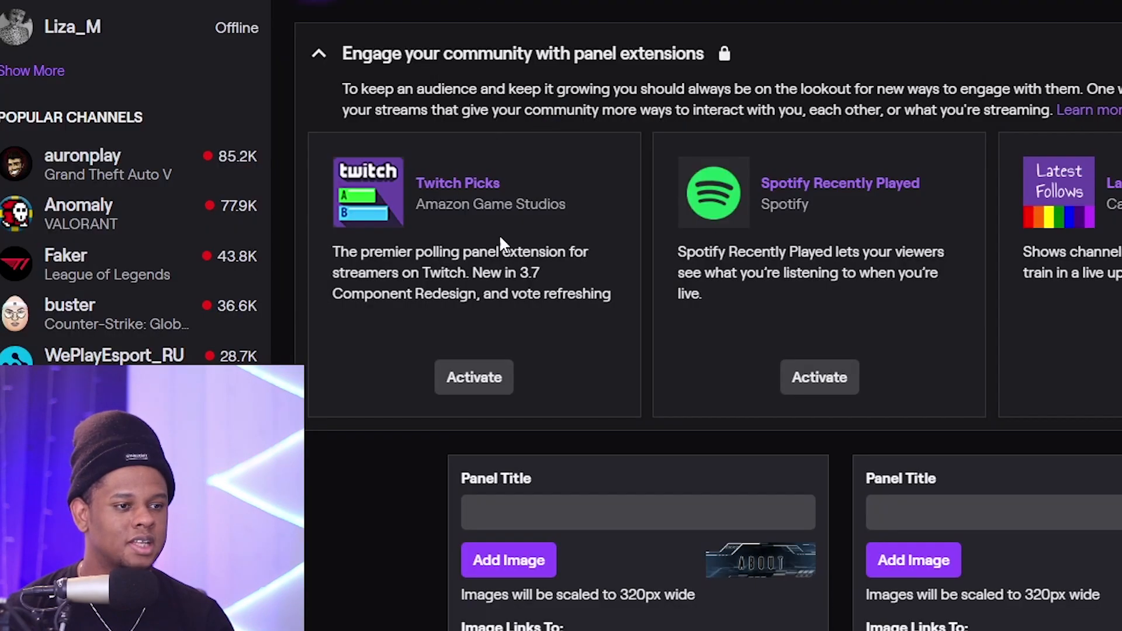
- Submit the numbered '1. foo 1' lists, view the channel panel, and return to Markdown Basics
{"action": "scroll", "scroll_direction": "down", "scroll_amount": 3}
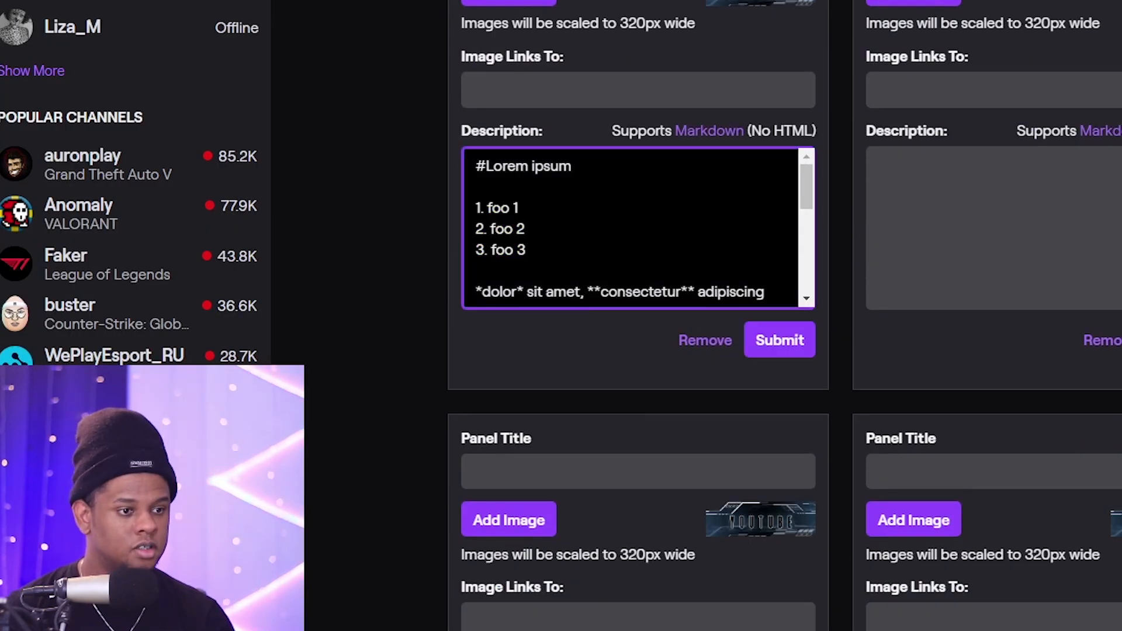
{"action": "left_click", "coordinate": [778, 339]}
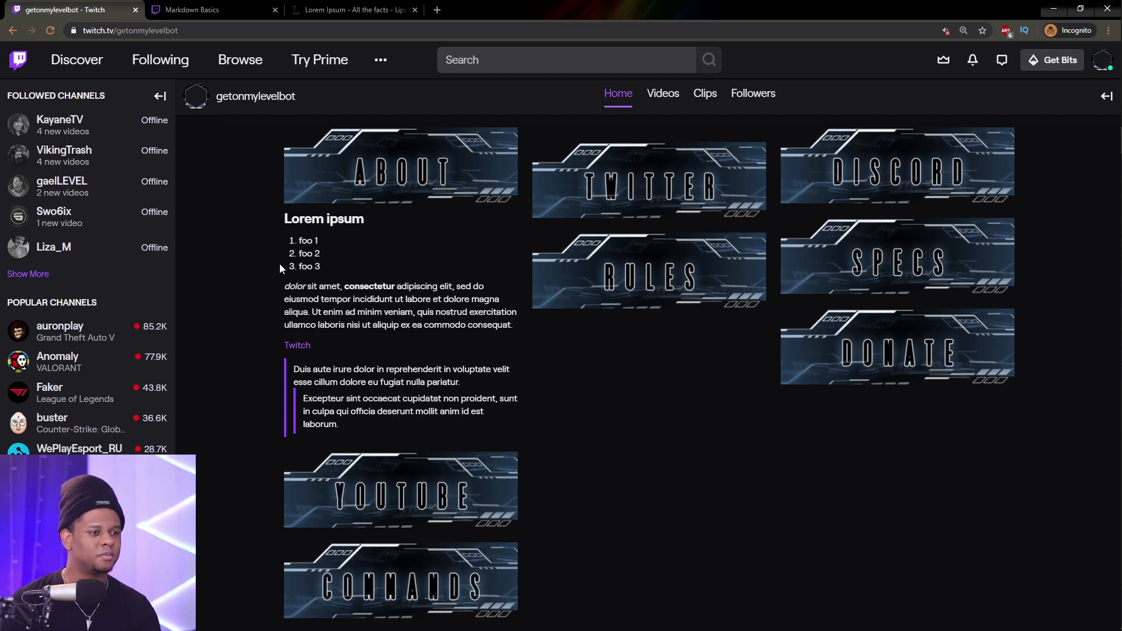
{"action": "mouse_move", "coordinate": [173, 305]}
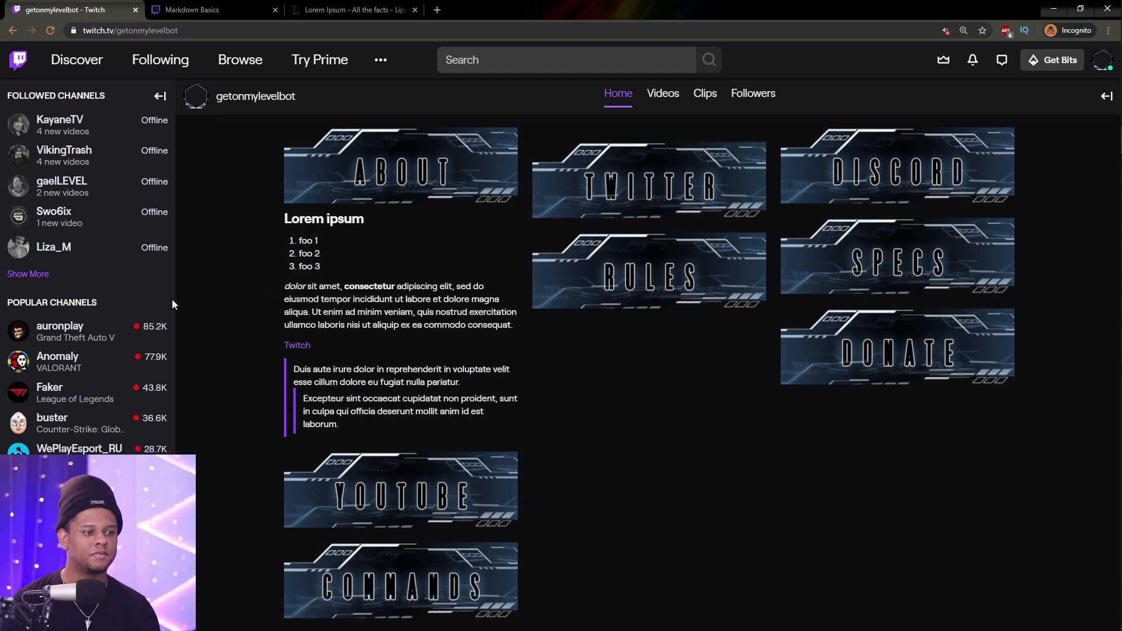
{"action": "left_click", "coordinate": [203, 216]}
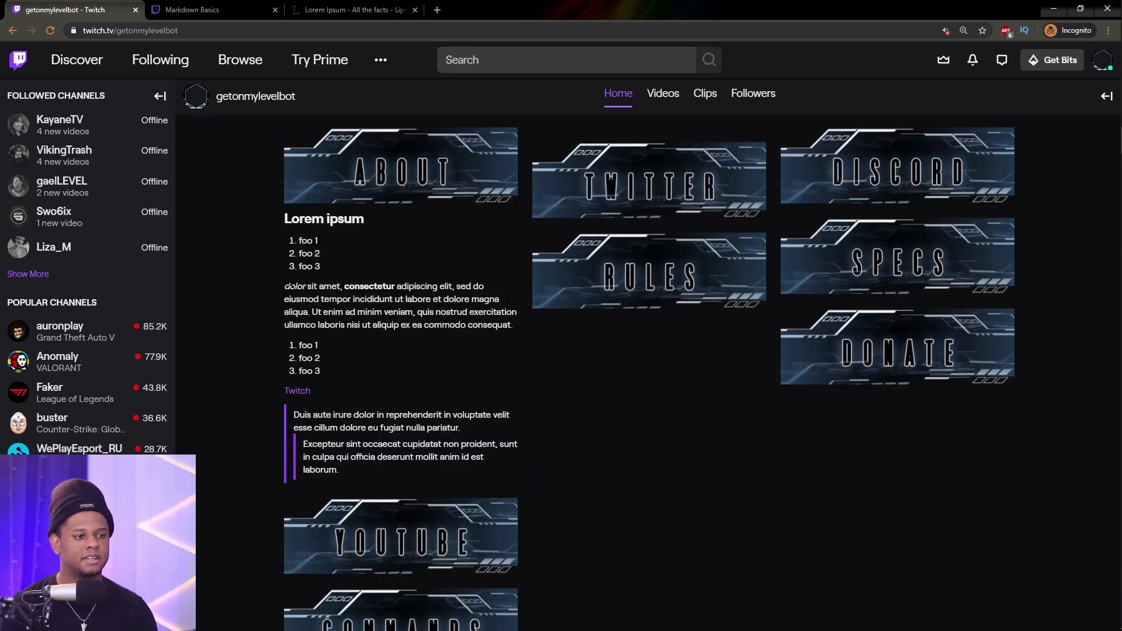
{"action": "mouse_move", "coordinate": [297, 391]}
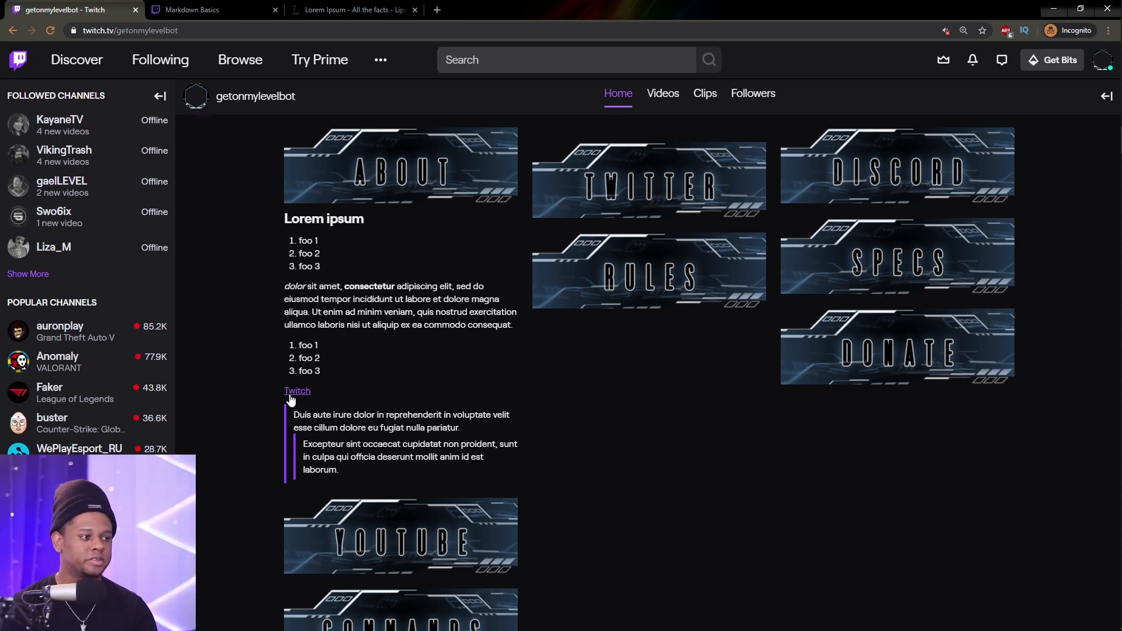
{"action": "left_click", "coordinate": [208, 10]}
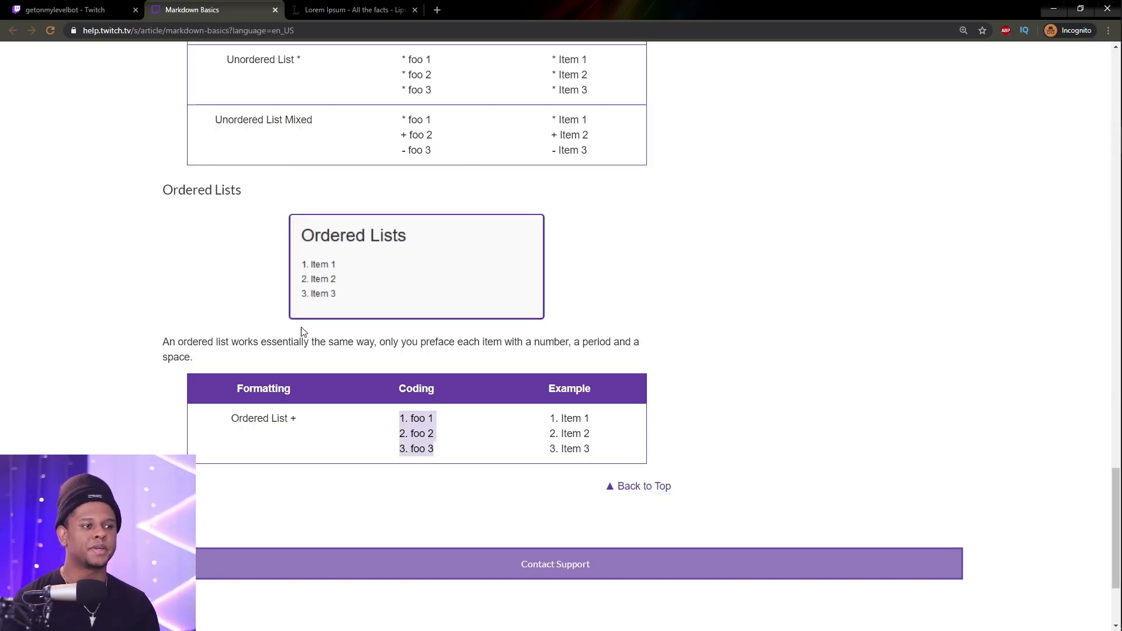
- Scroll up to Text Emphasis, compare with the channel's About panel, then return
{"action": "scroll", "scroll_direction": "up", "scroll_amount": 3}
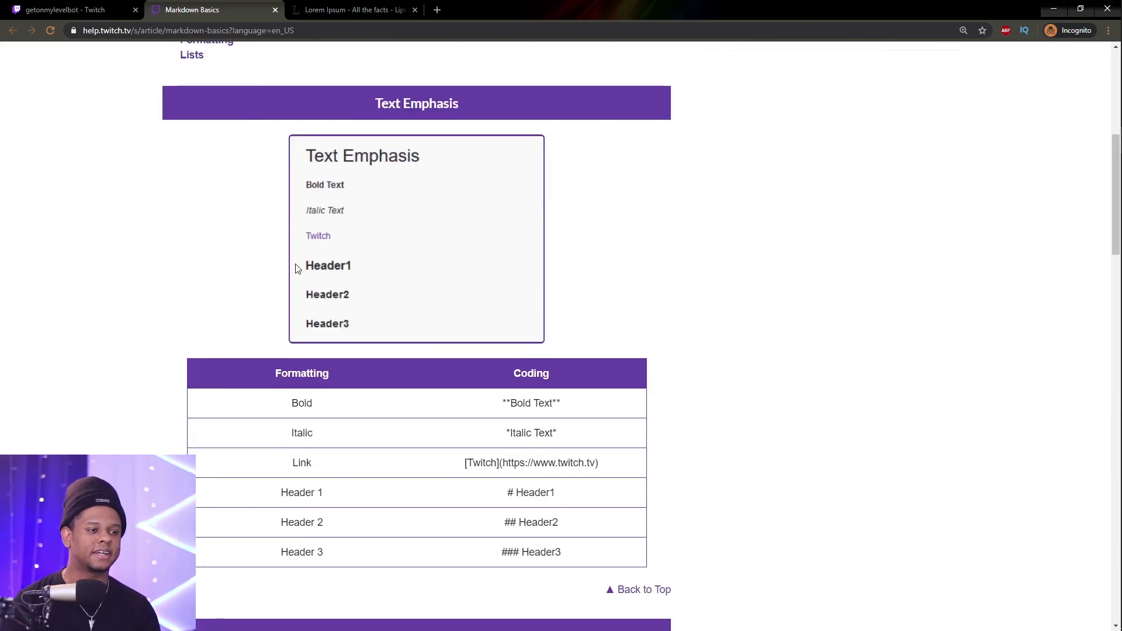
{"action": "mouse_move", "coordinate": [322, 241]}
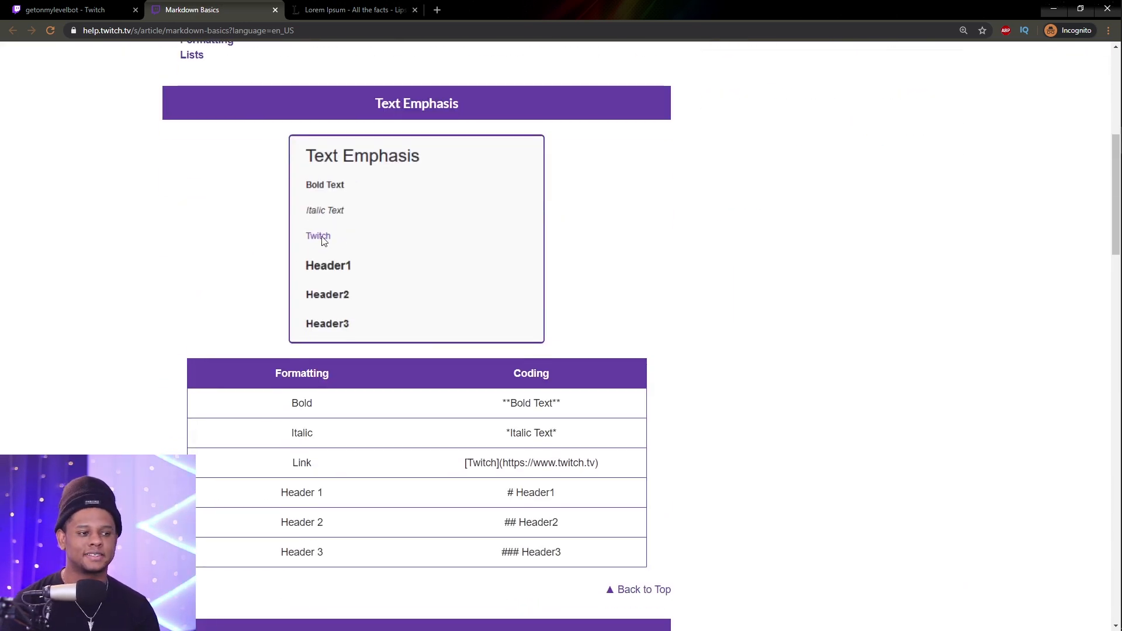
{"action": "mouse_move", "coordinate": [341, 236]}
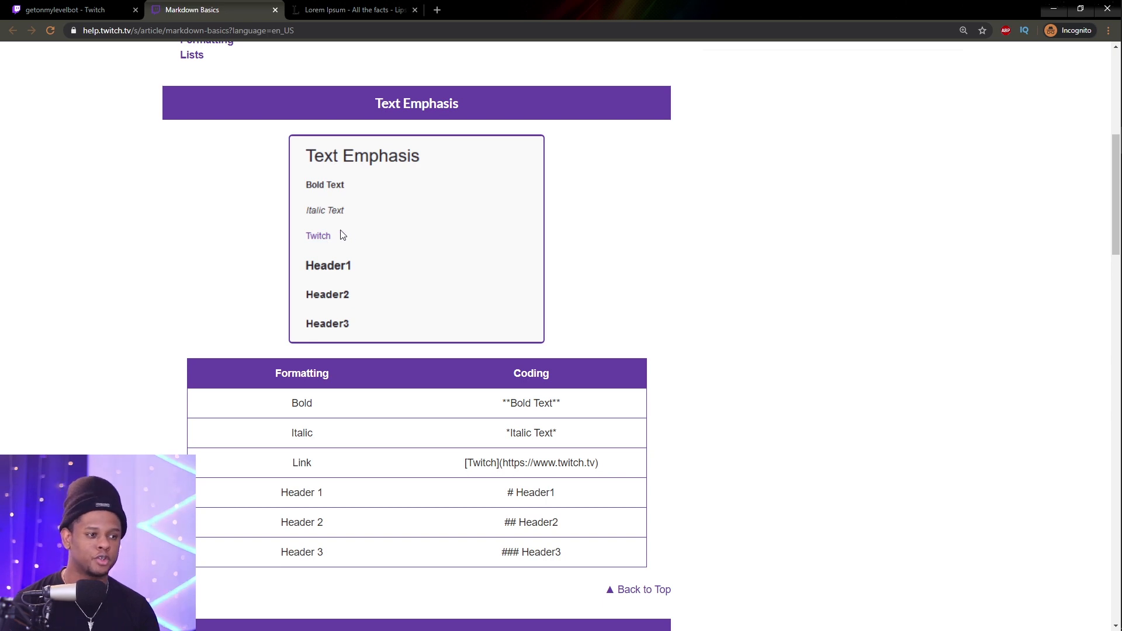
{"action": "left_click", "coordinate": [68, 9]}
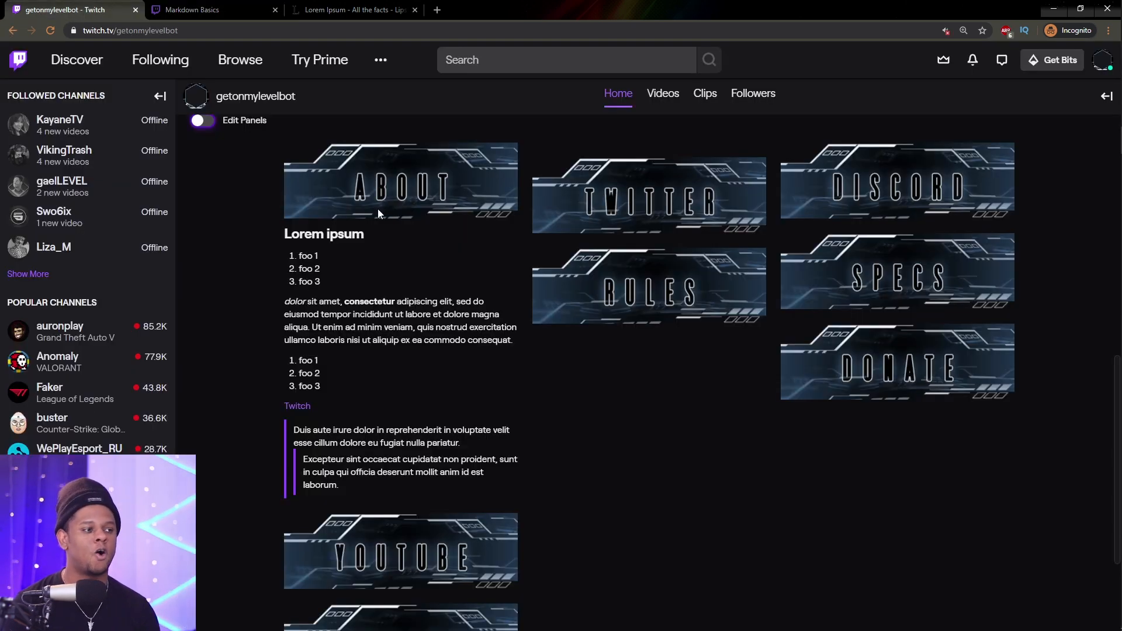
{"action": "mouse_move", "coordinate": [559, 422]}
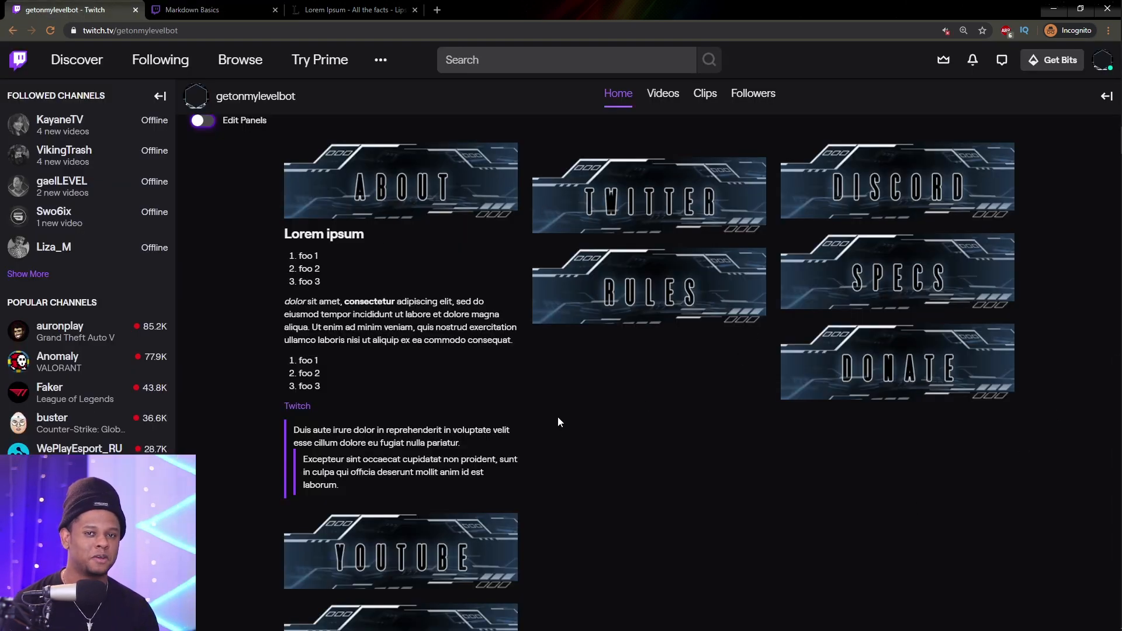
{"action": "left_click", "coordinate": [211, 9]}
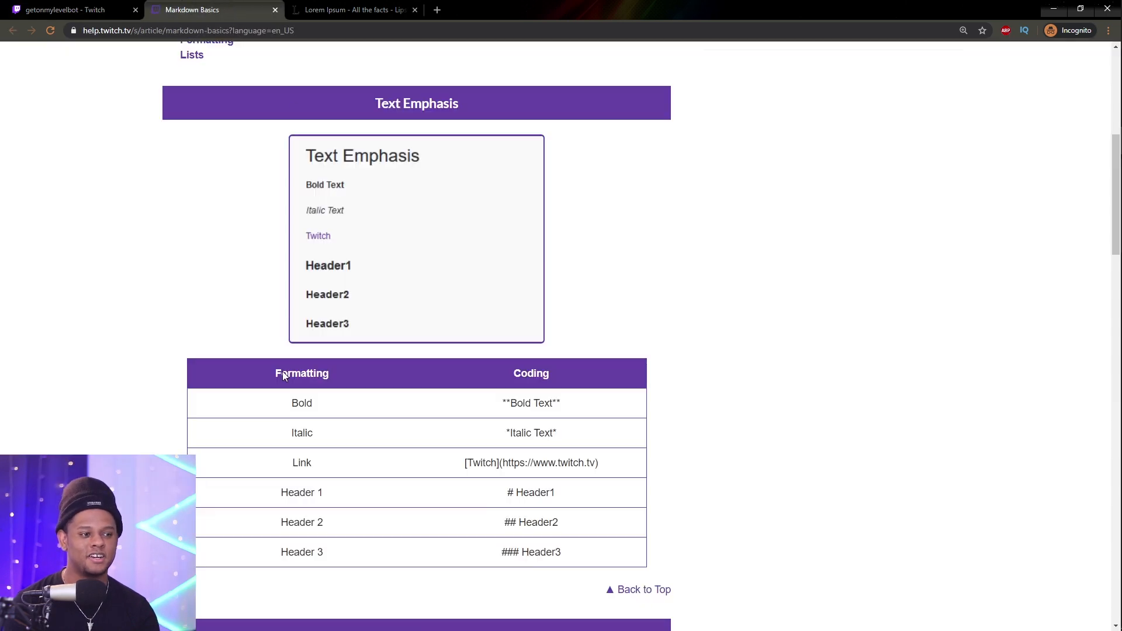
{"action": "mouse_move", "coordinate": [290, 315]}
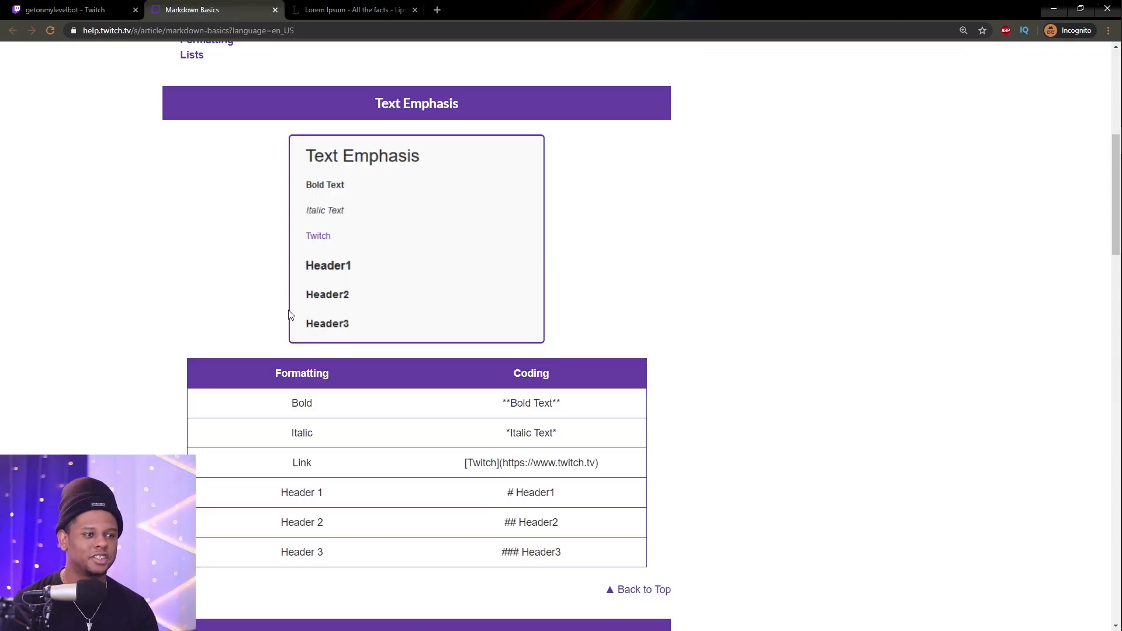